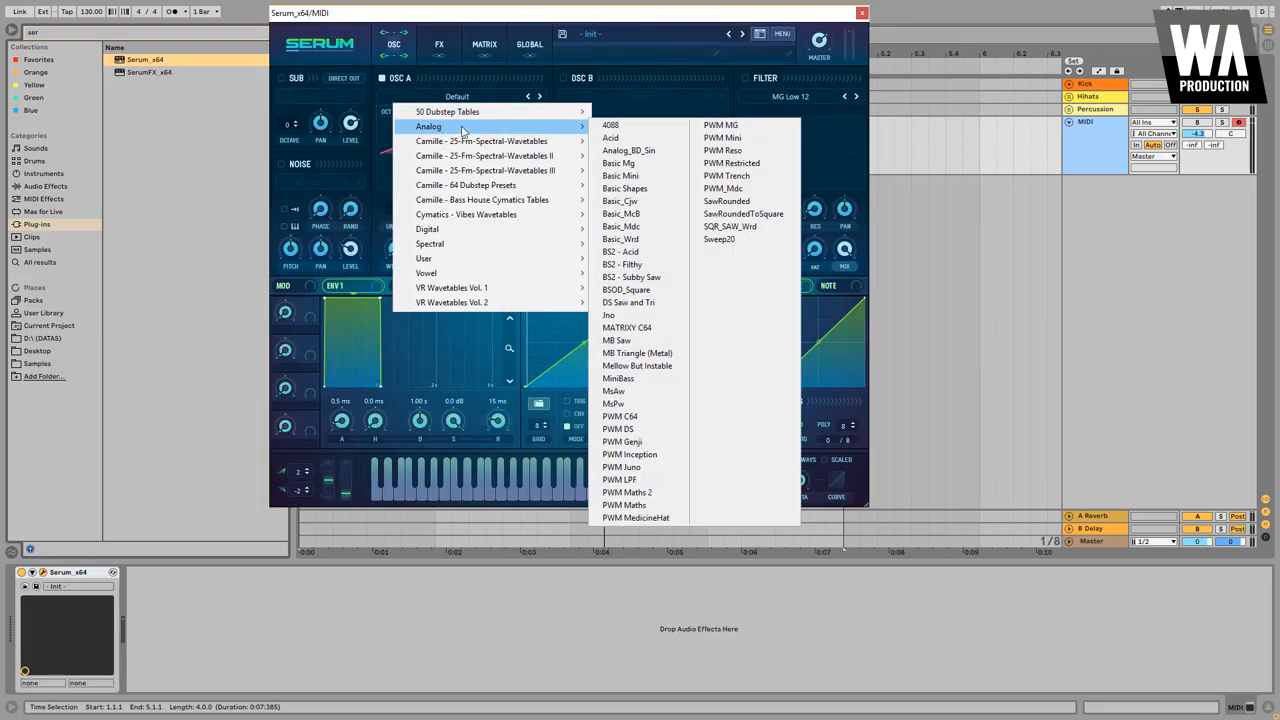
Load Analog DS Saw and Tri into OSC A and Analog PWM LPF into OSC B.
click(627, 302)
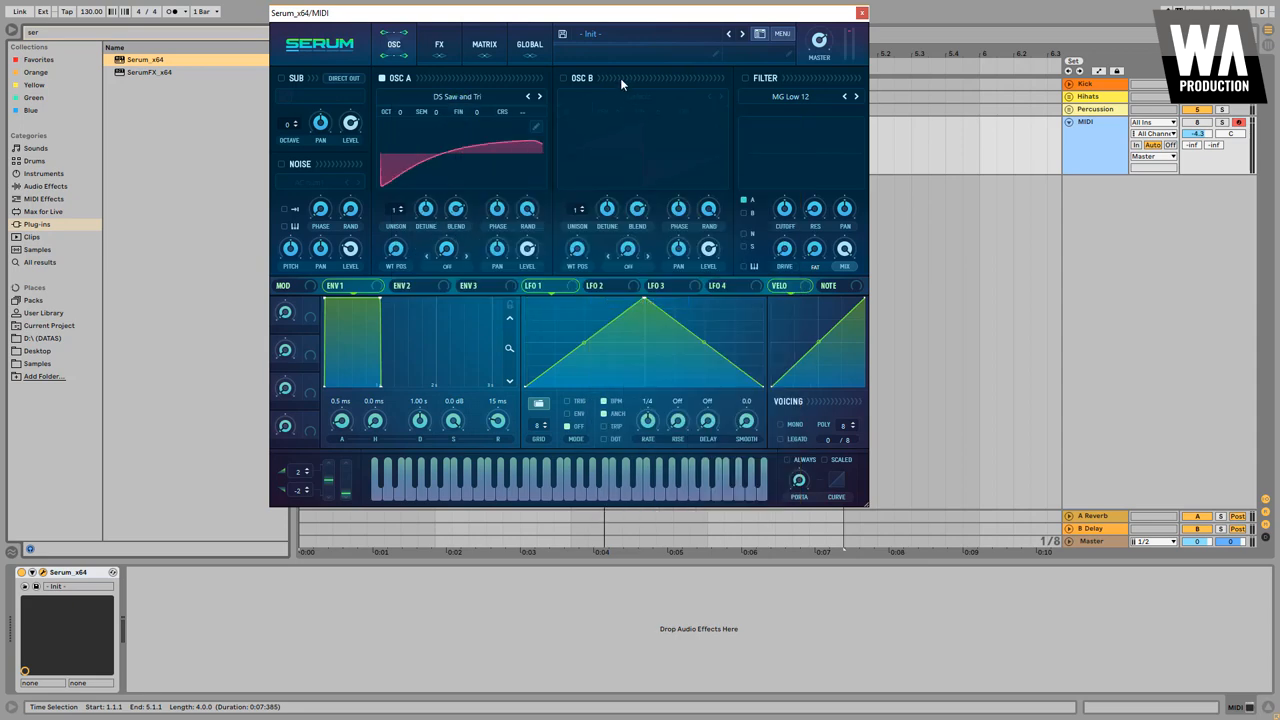
click(645, 96)
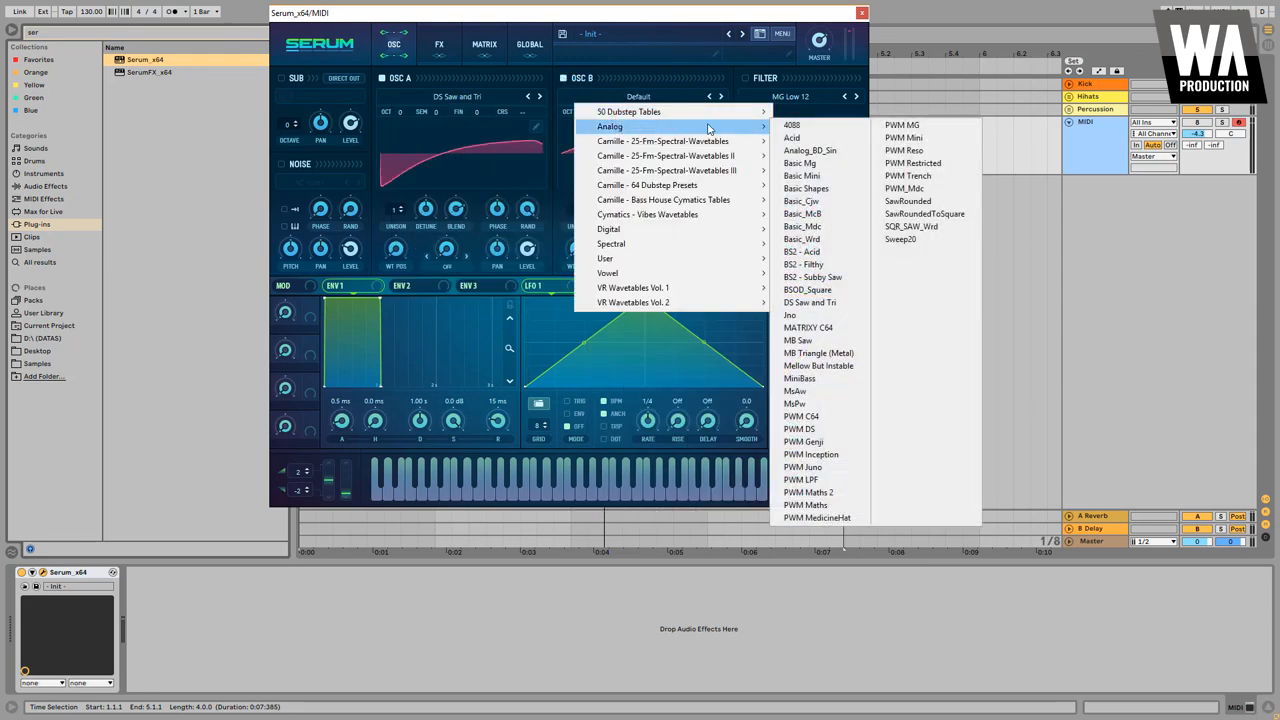
mouse_move(808, 328)
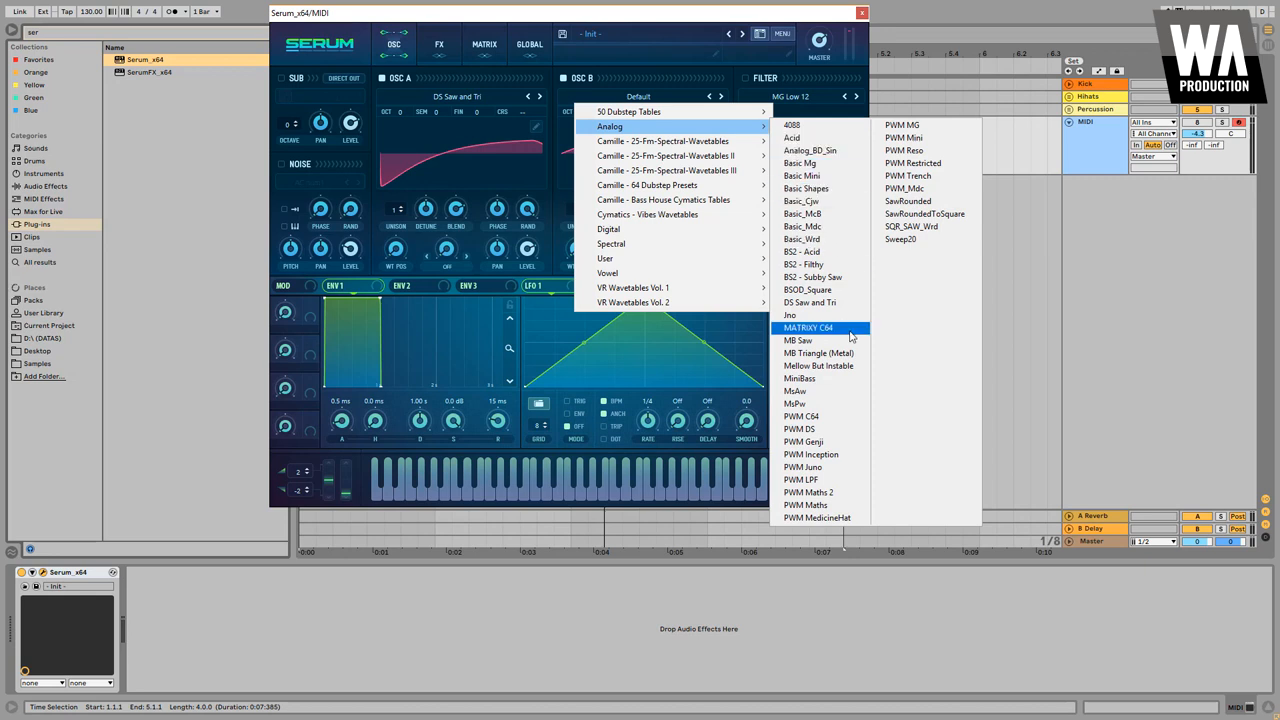
mouse_move(802, 479)
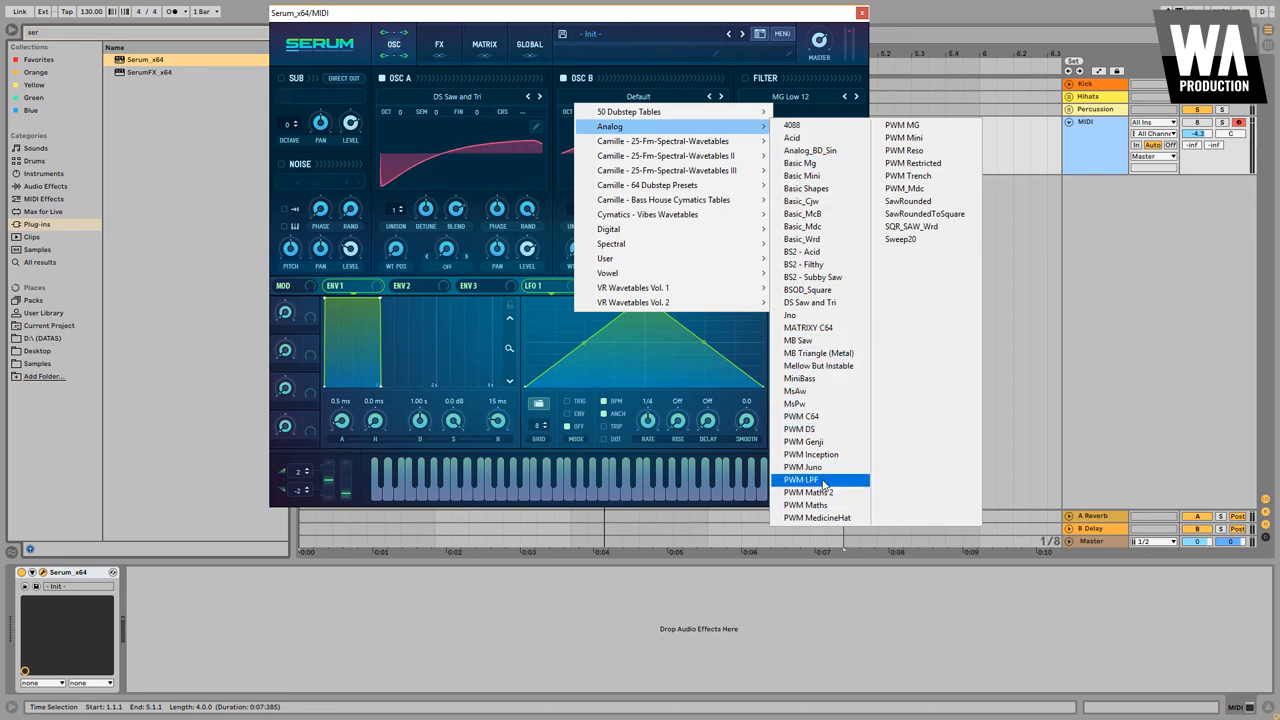
click(800, 480)
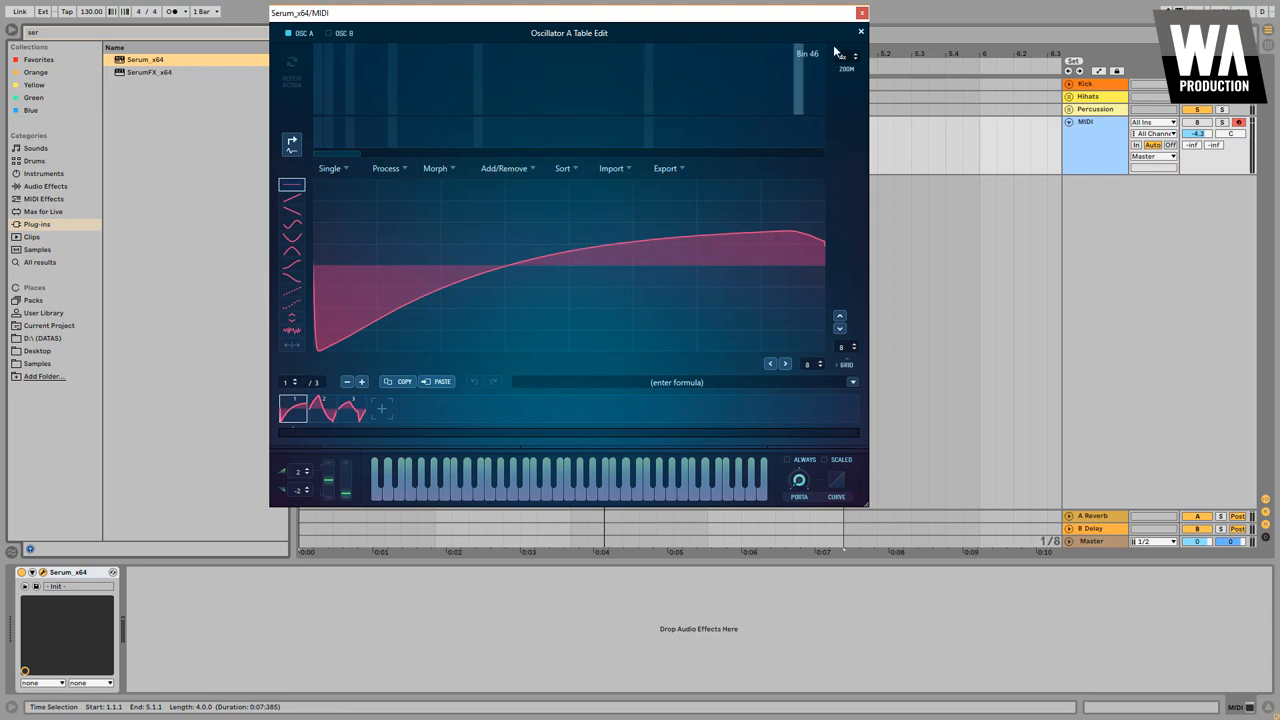
Morph OSC A's wavetable in the editor and set its WT POS to about 67.
click(860, 31)
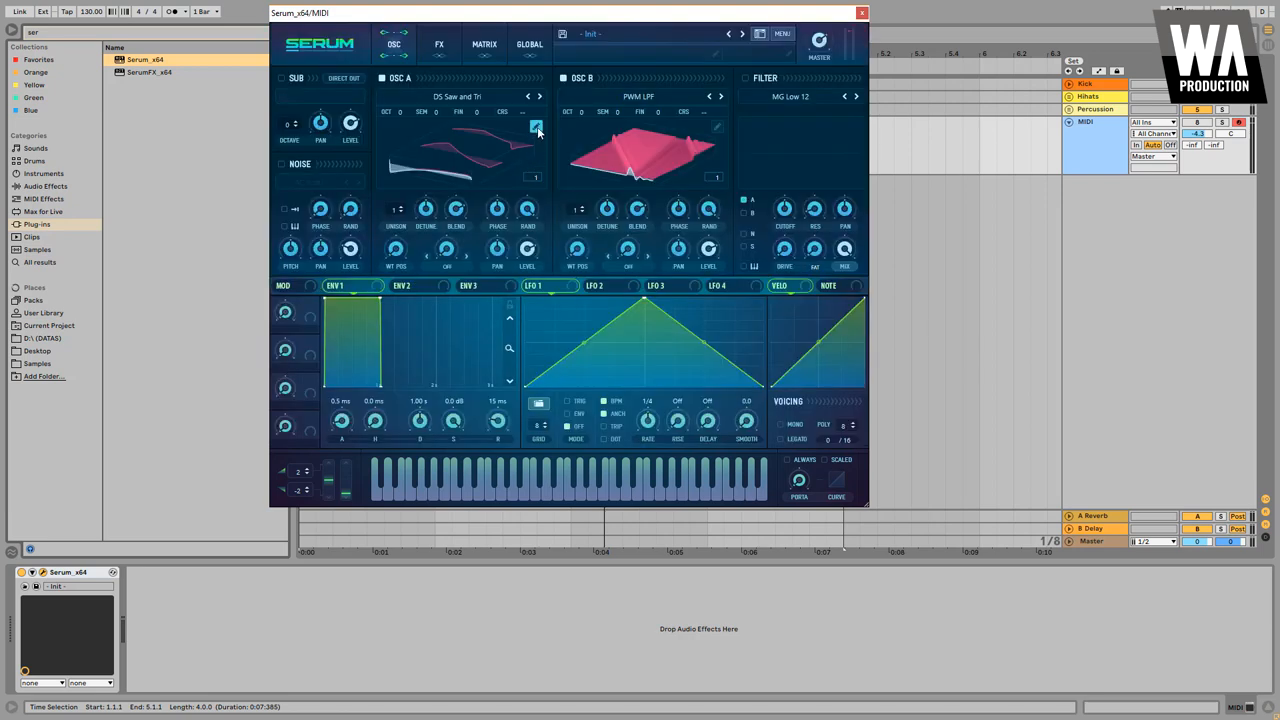
click(437, 167)
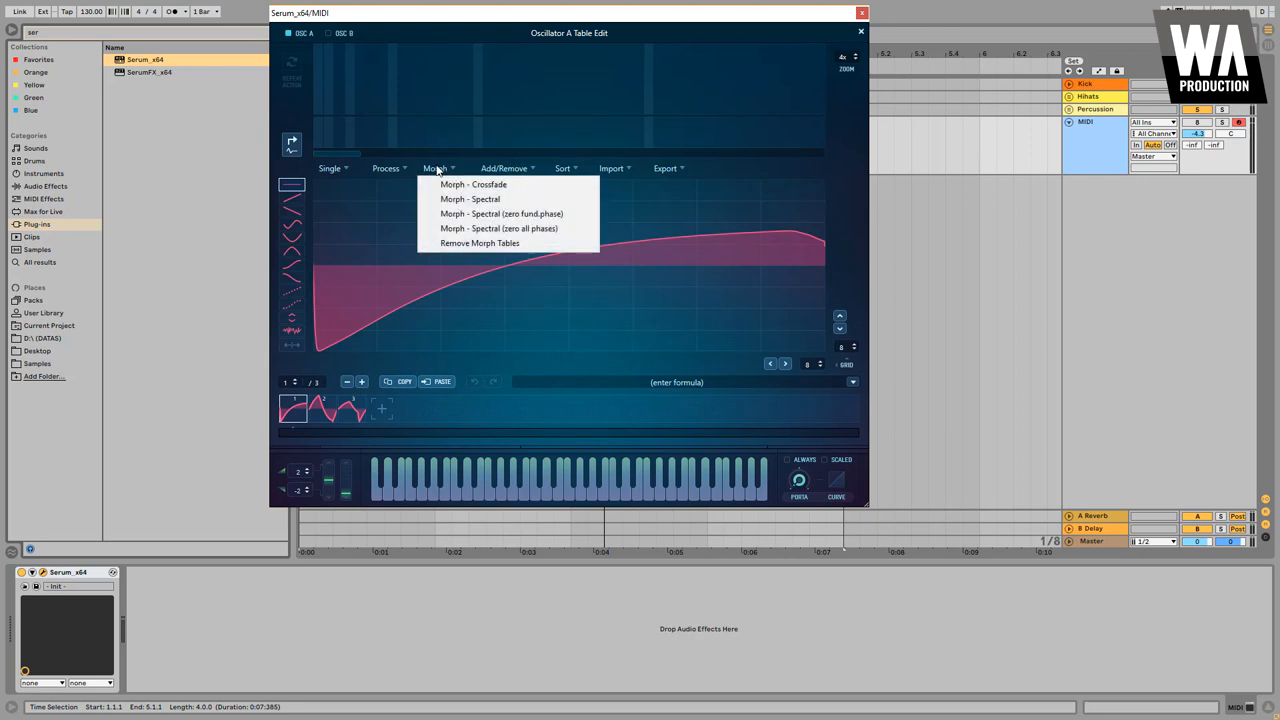
mouse_move(490, 199)
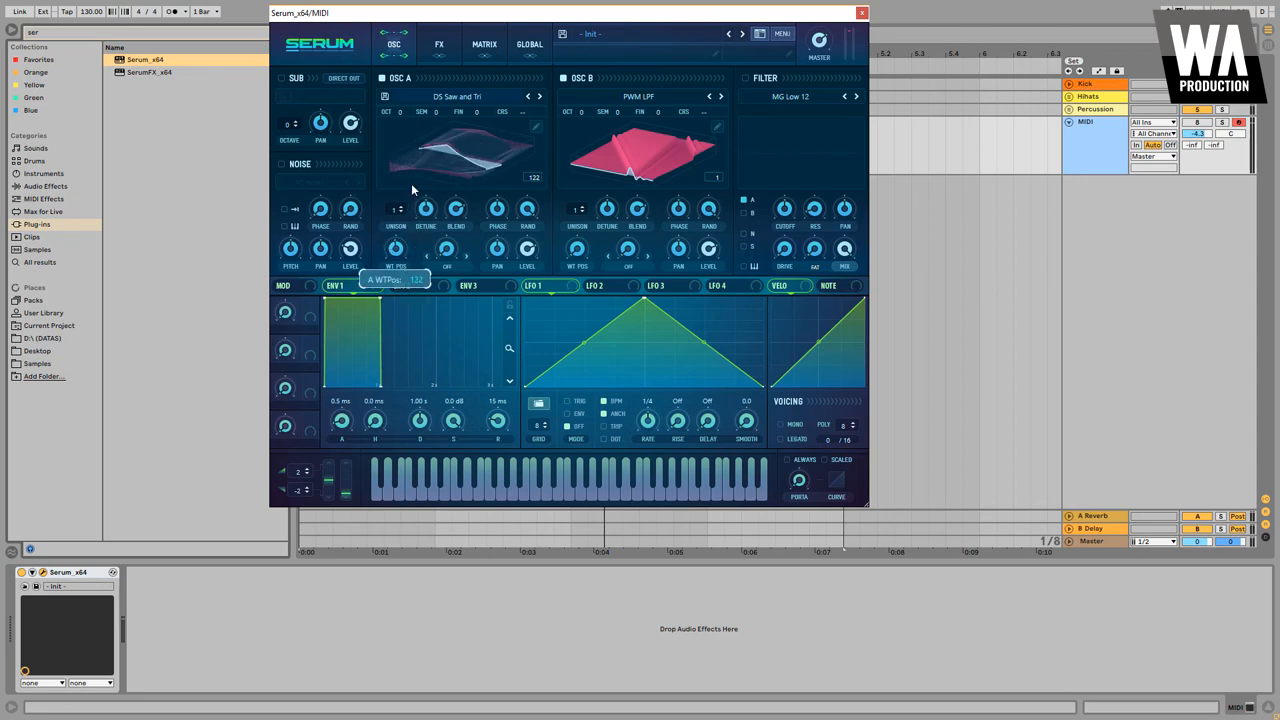
drag(395, 248, 420, 248)
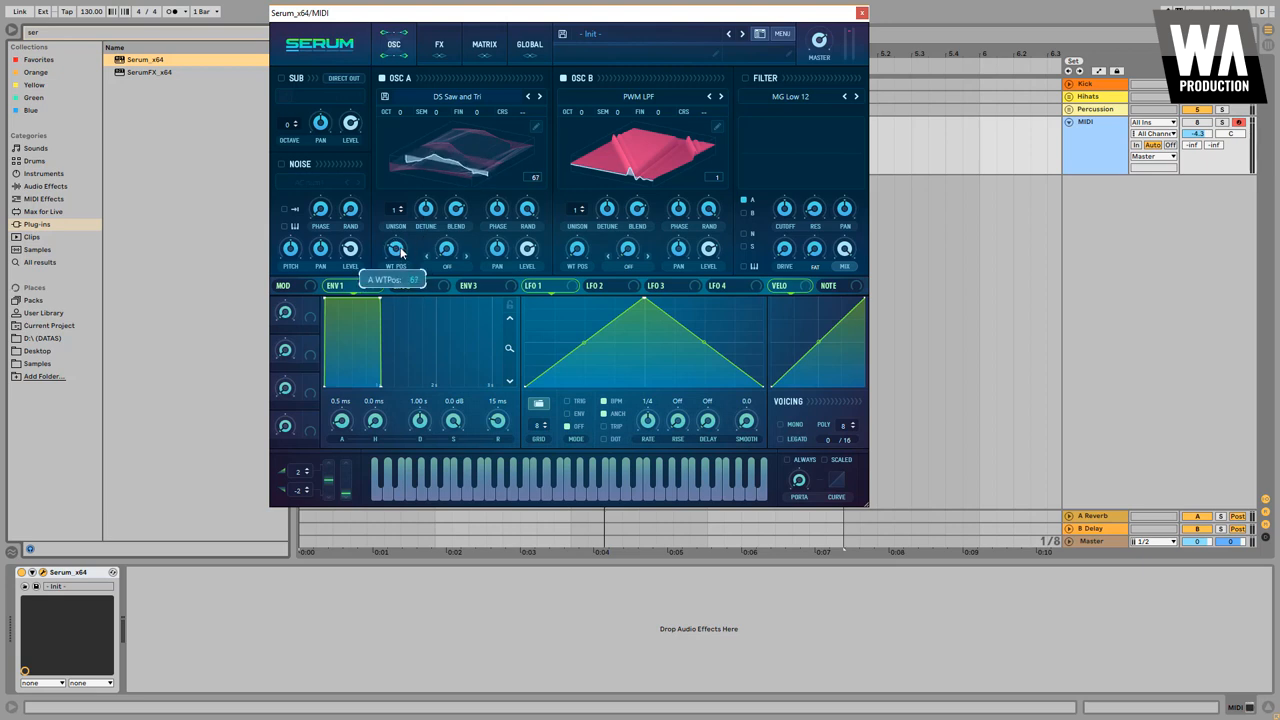
drag(397, 250, 397, 240)
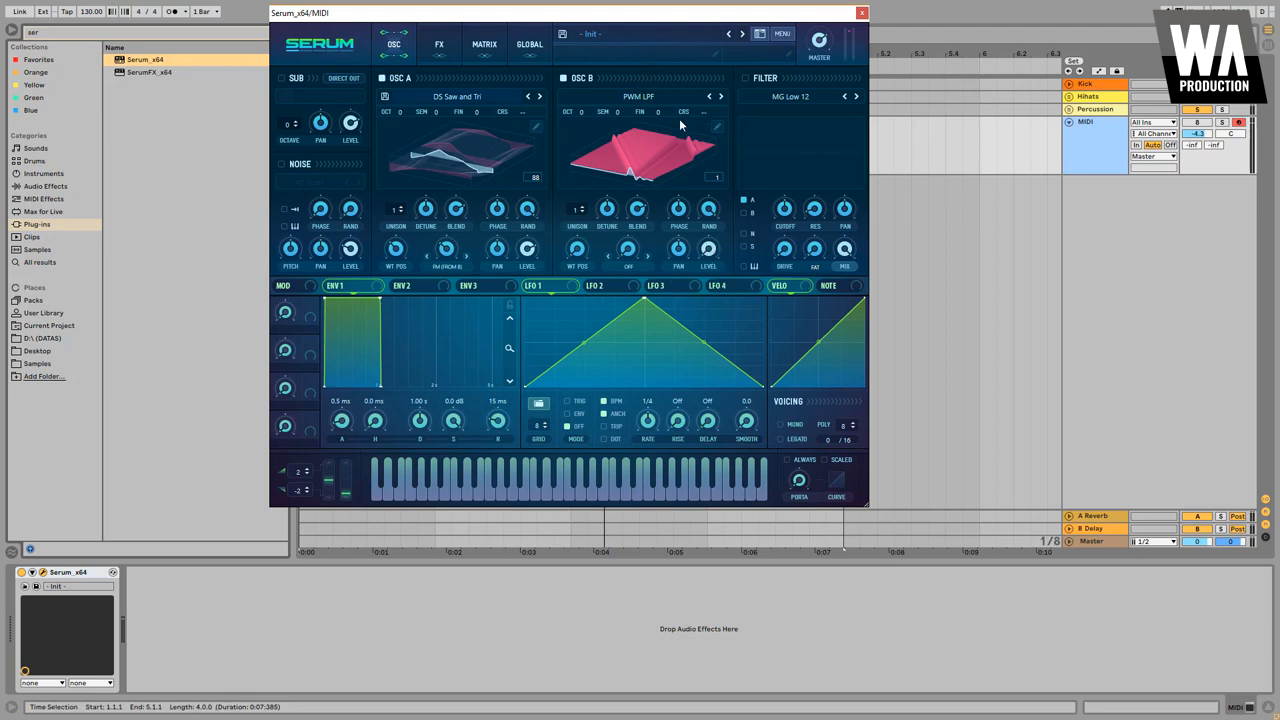
mouse_move(565, 78)
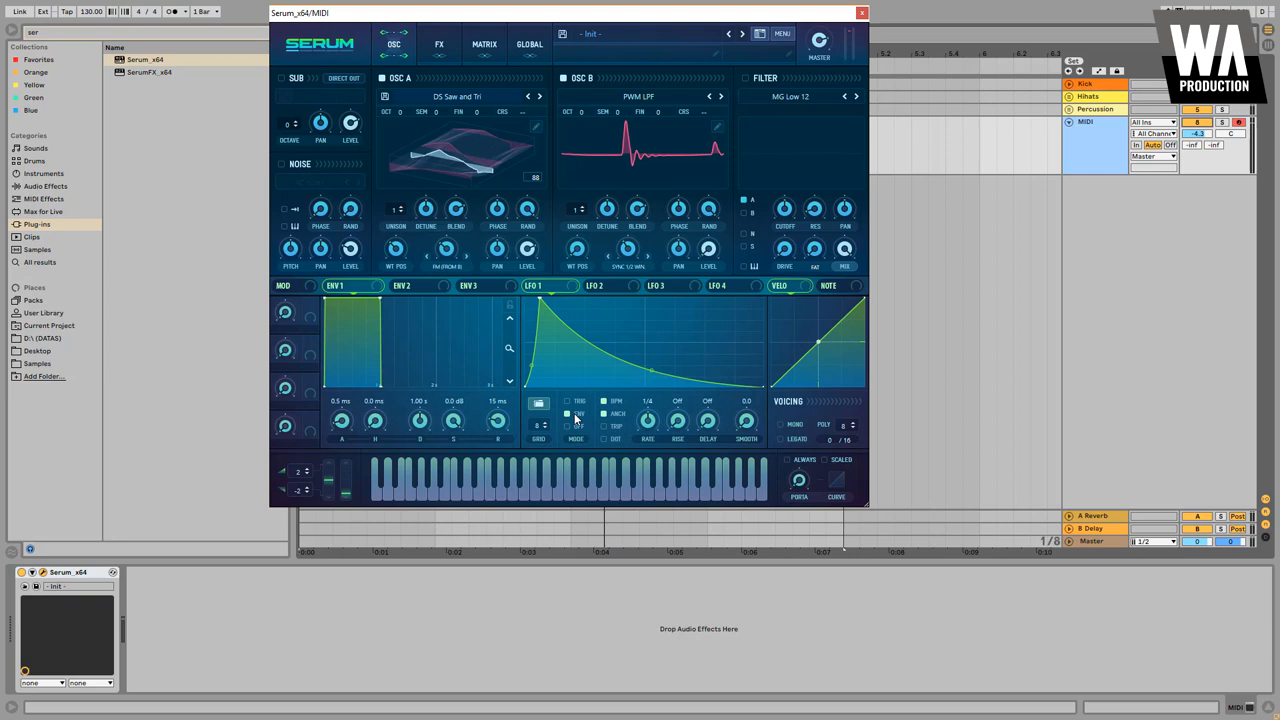
Set LFO 1 to TRIG mode and route it to OSC A's LEVEL and WT POS.
click(567, 401)
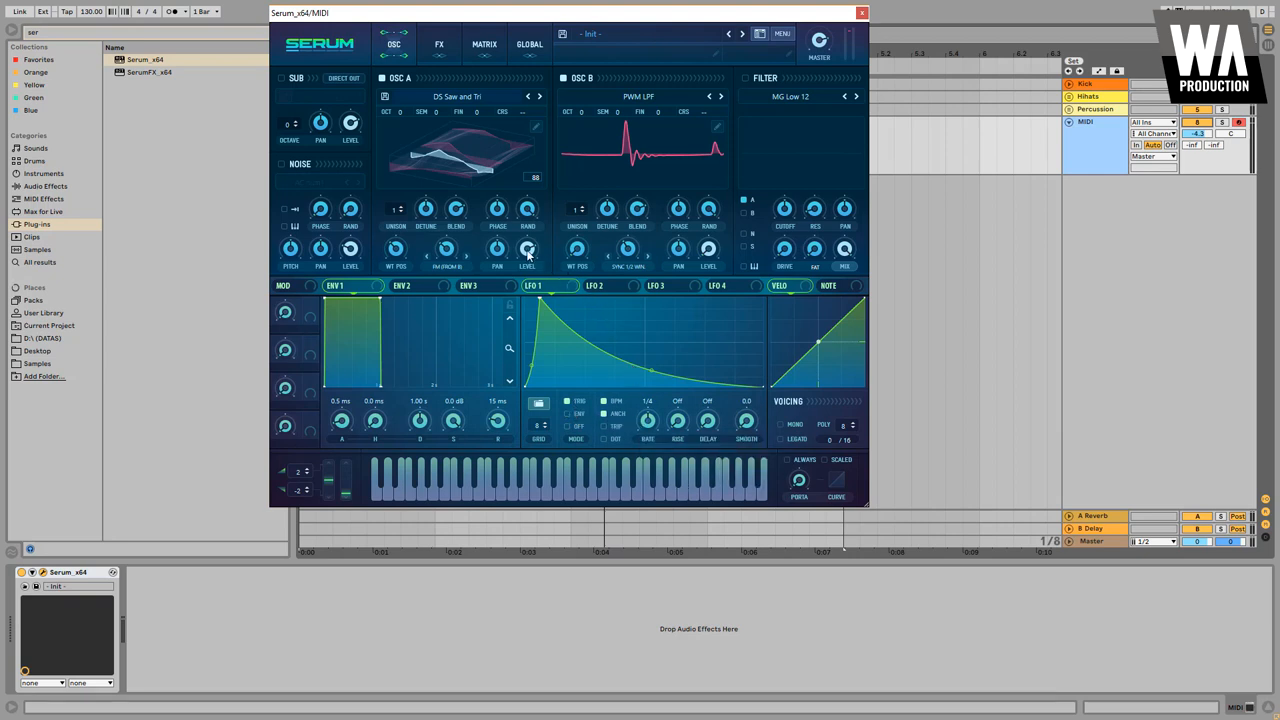
click(543, 286)
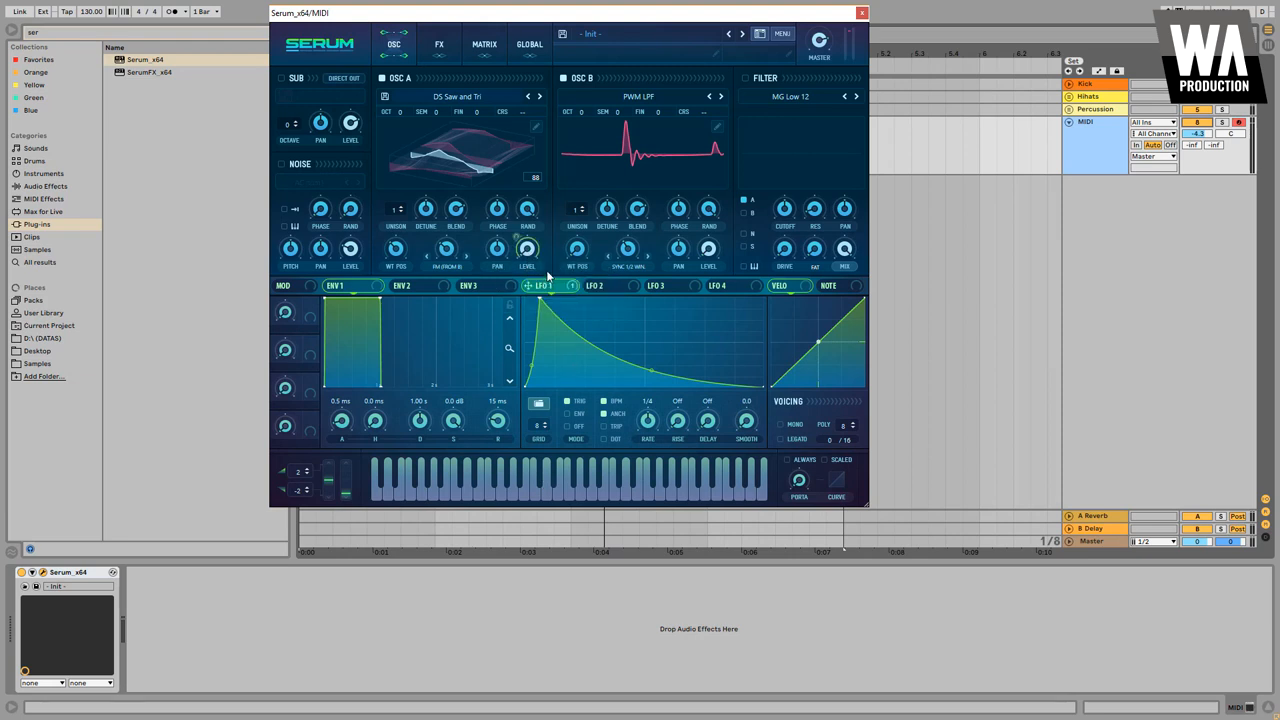
drag(395, 249, 395, 245)
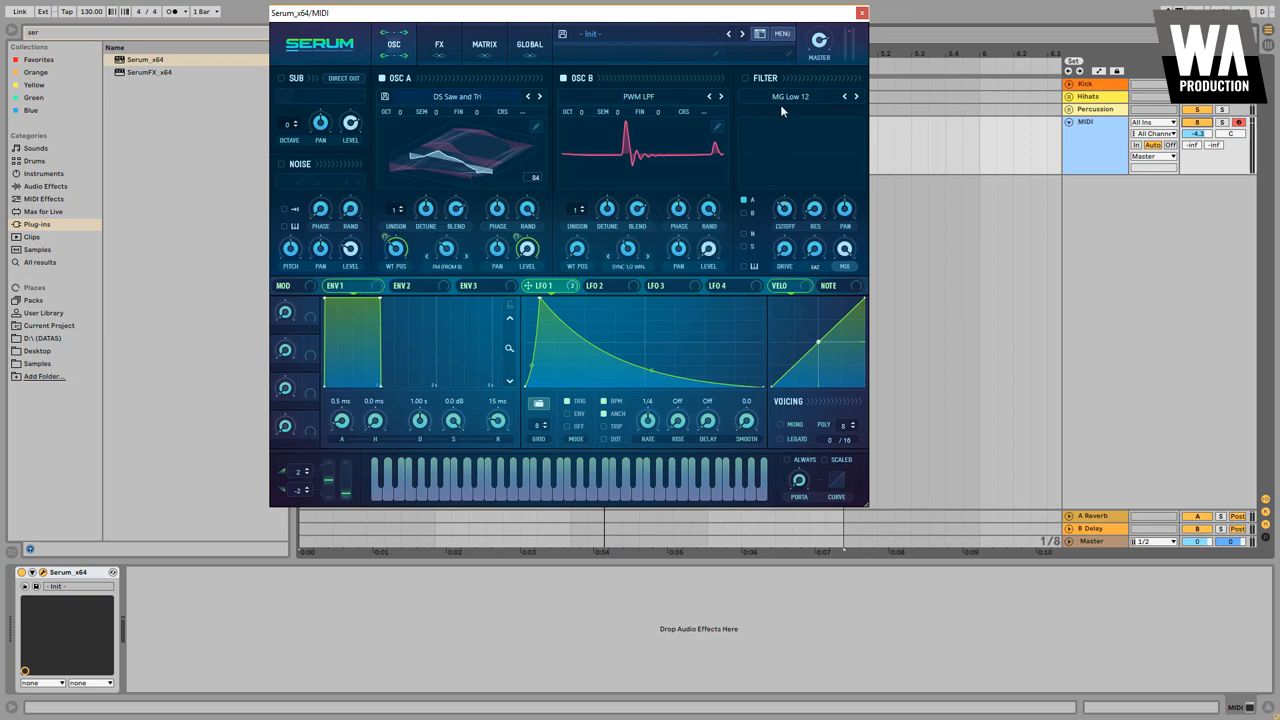
mouse_move(791, 97)
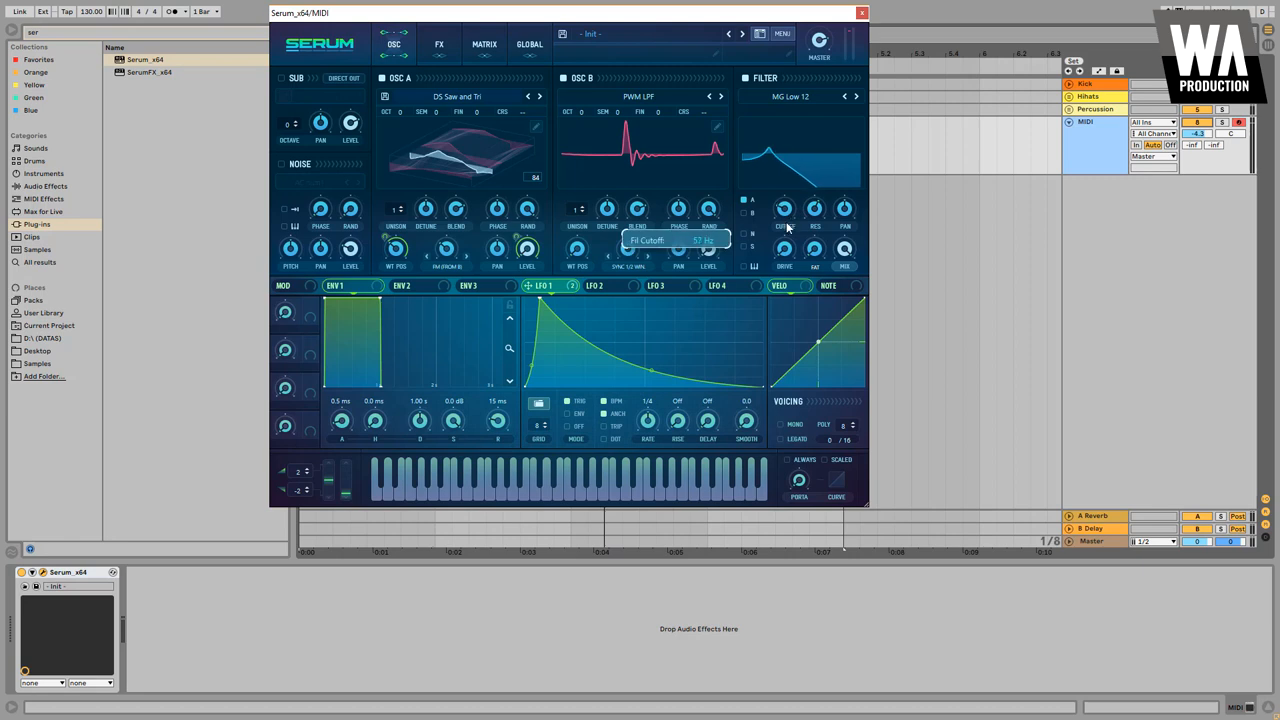
mouse_move(530, 300)
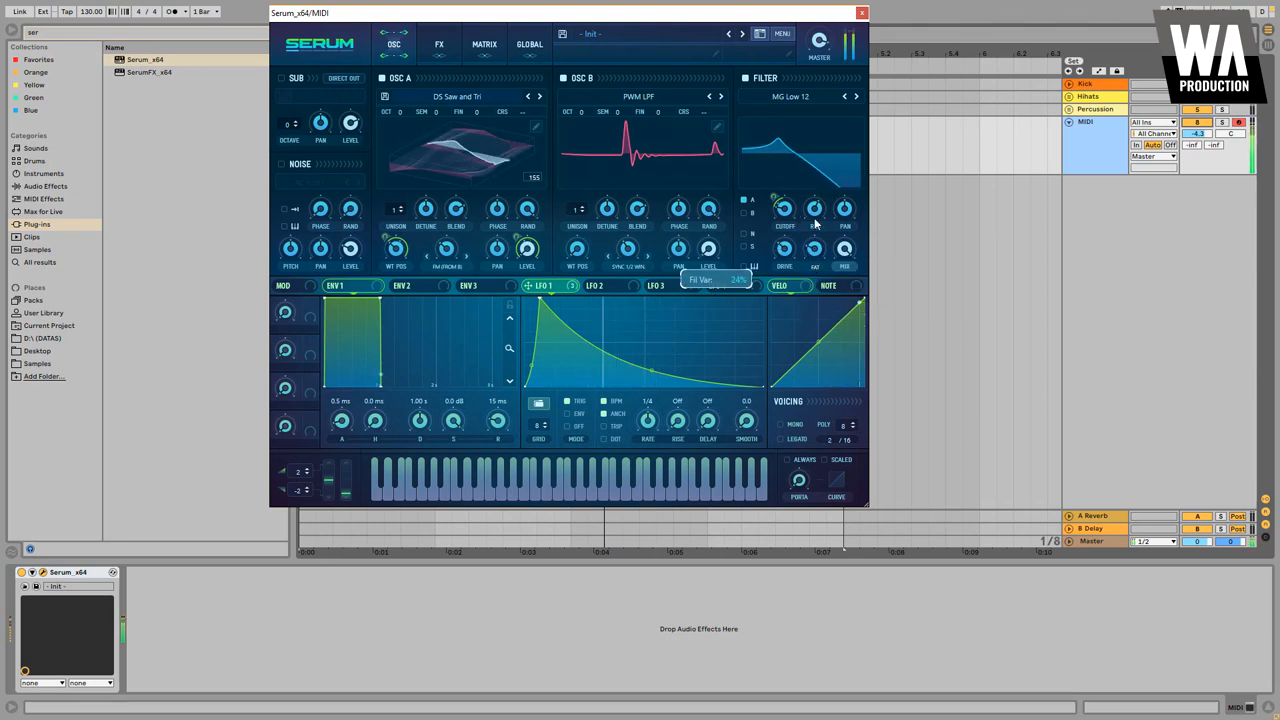
mouse_move(815, 210)
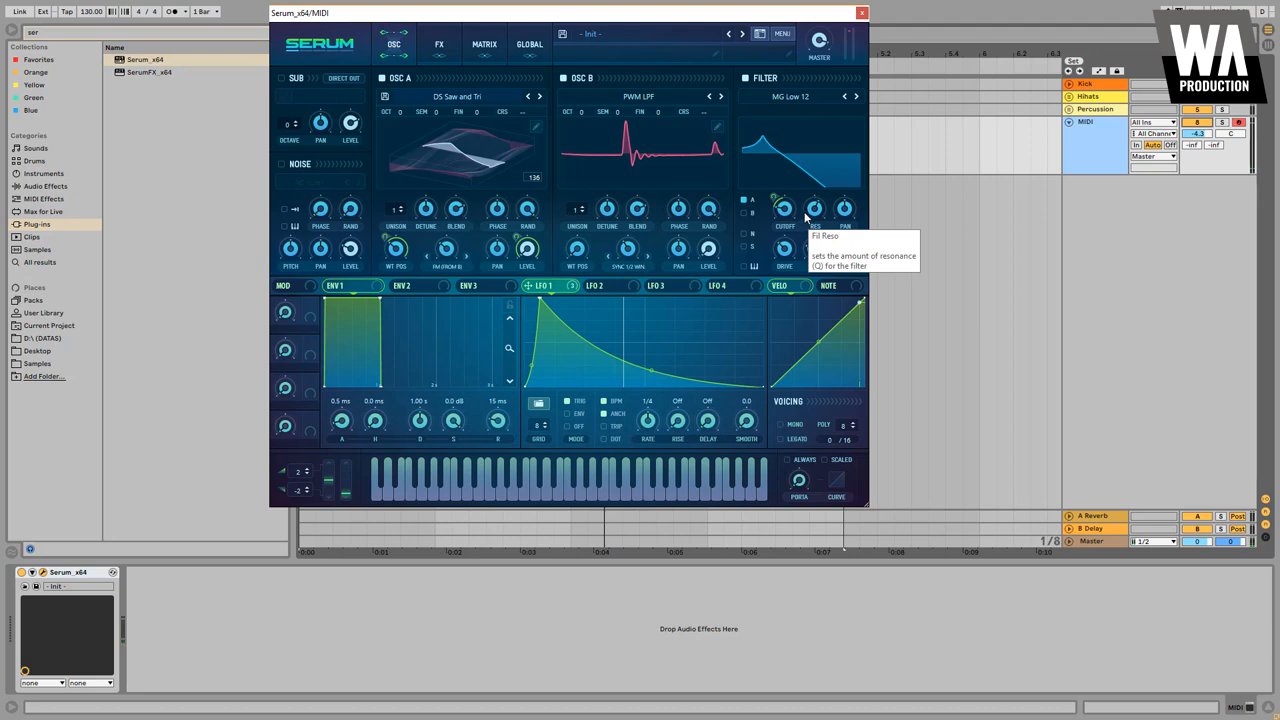
mouse_move(440, 35)
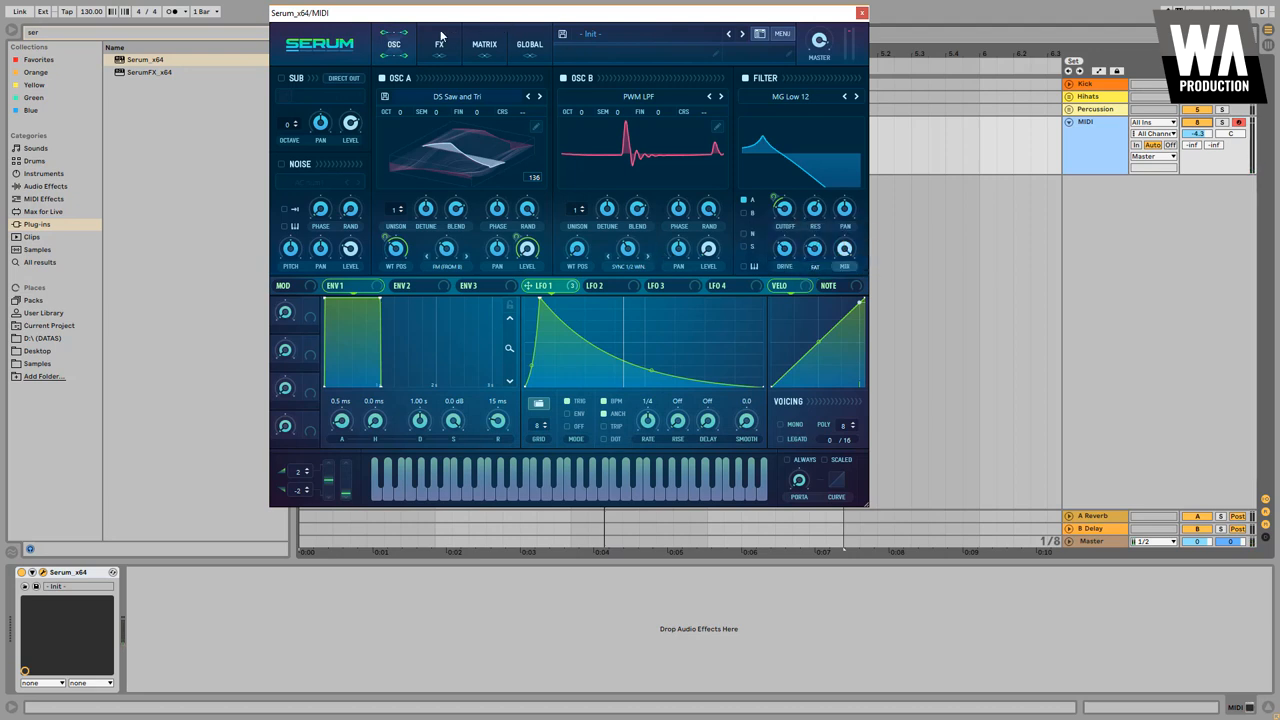
Enable Tube distortion on the FX page with drive raised to about 65%.
click(438, 44)
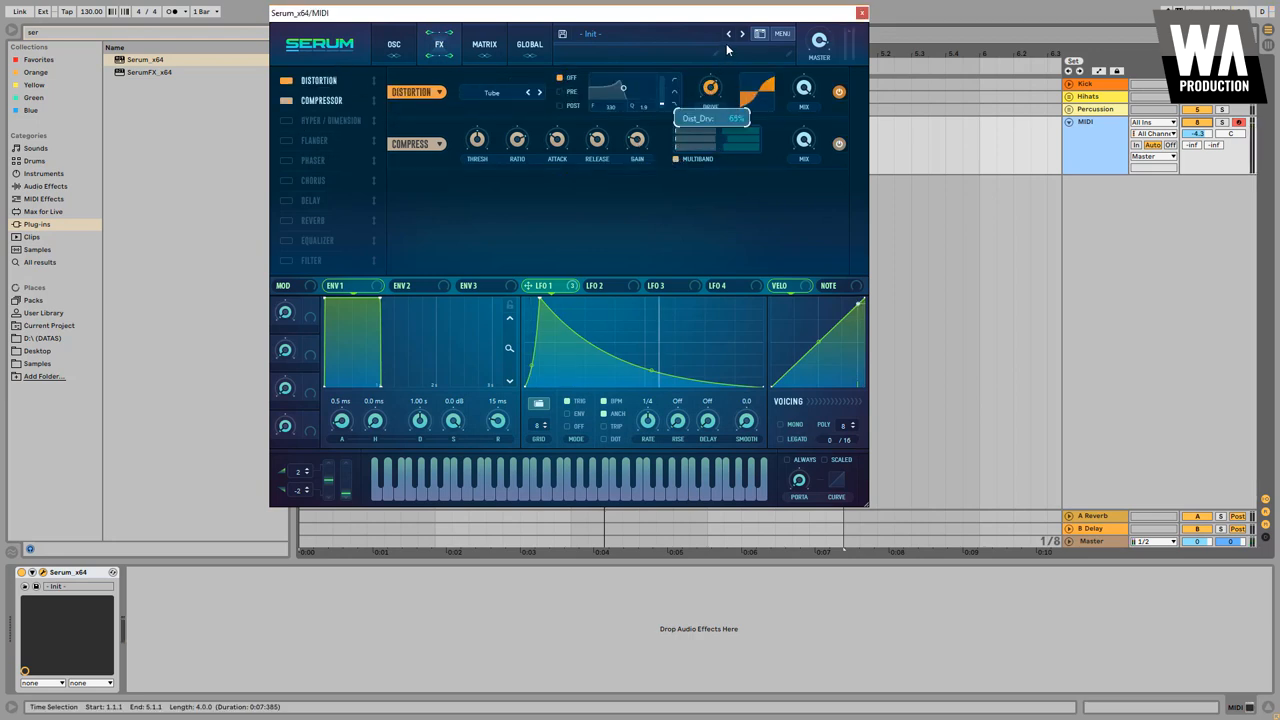
drag(710, 88, 710, 80)
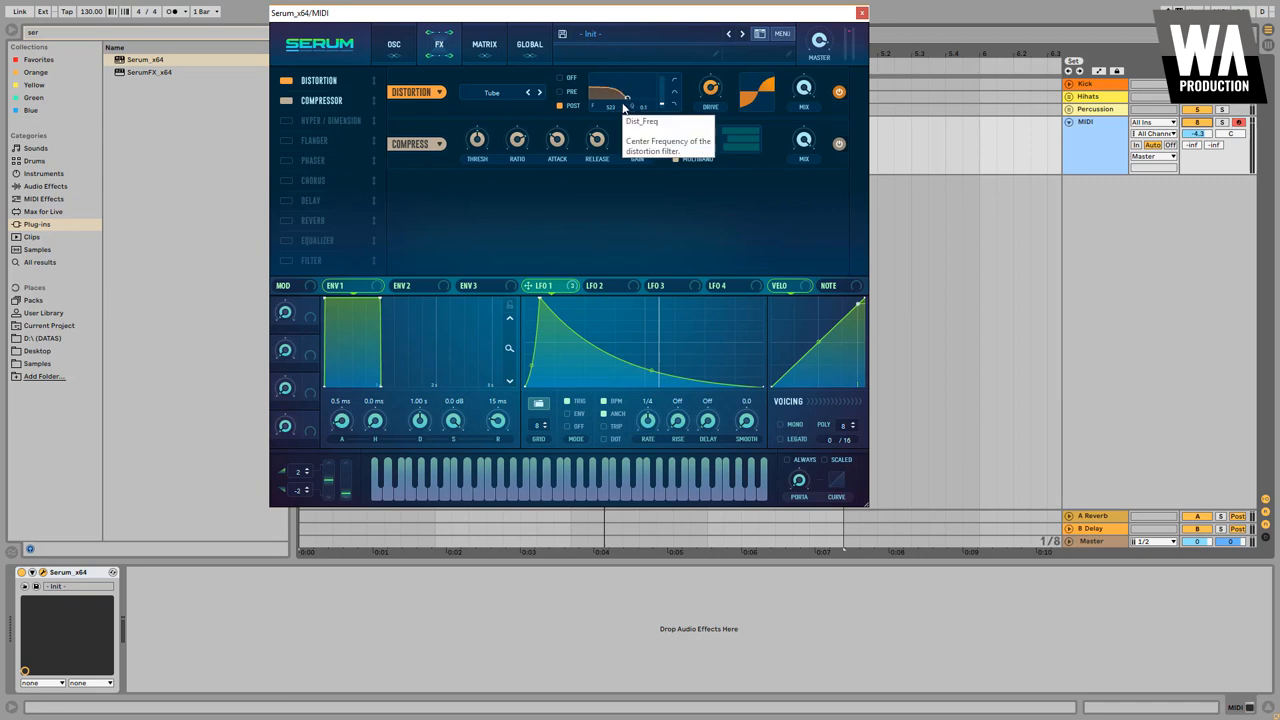
mouse_move(538, 122)
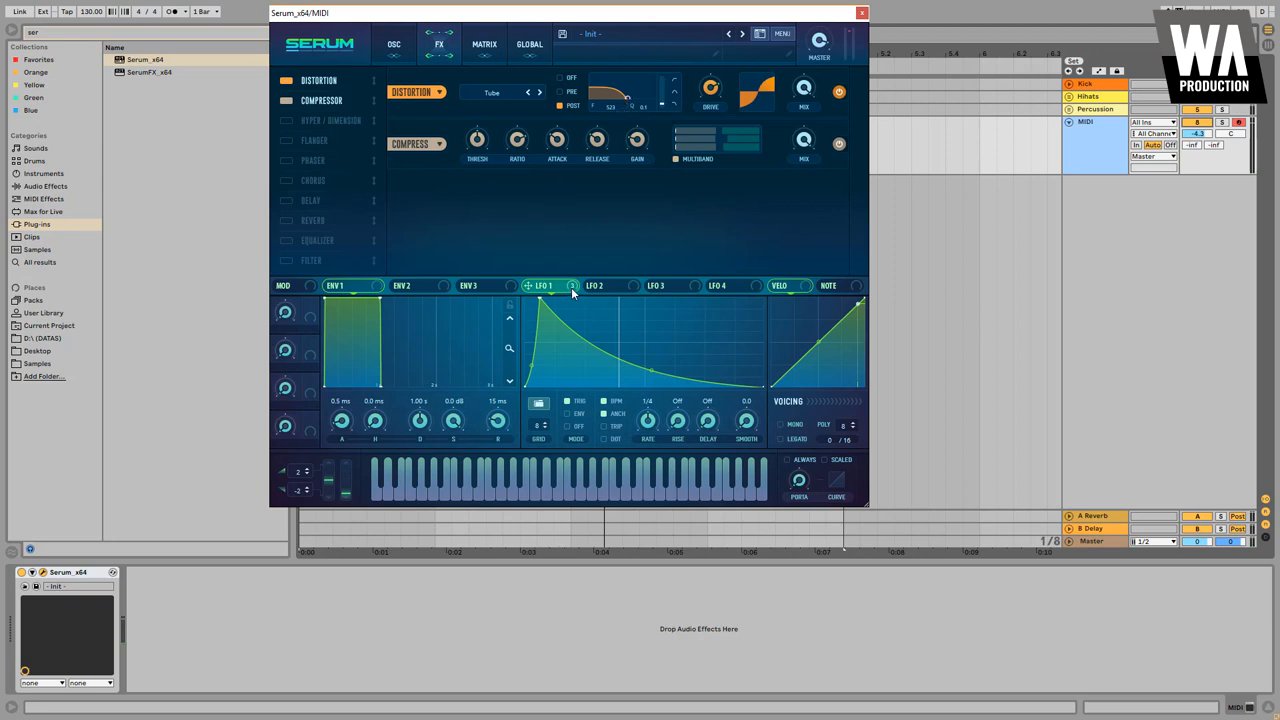
mouse_move(615, 120)
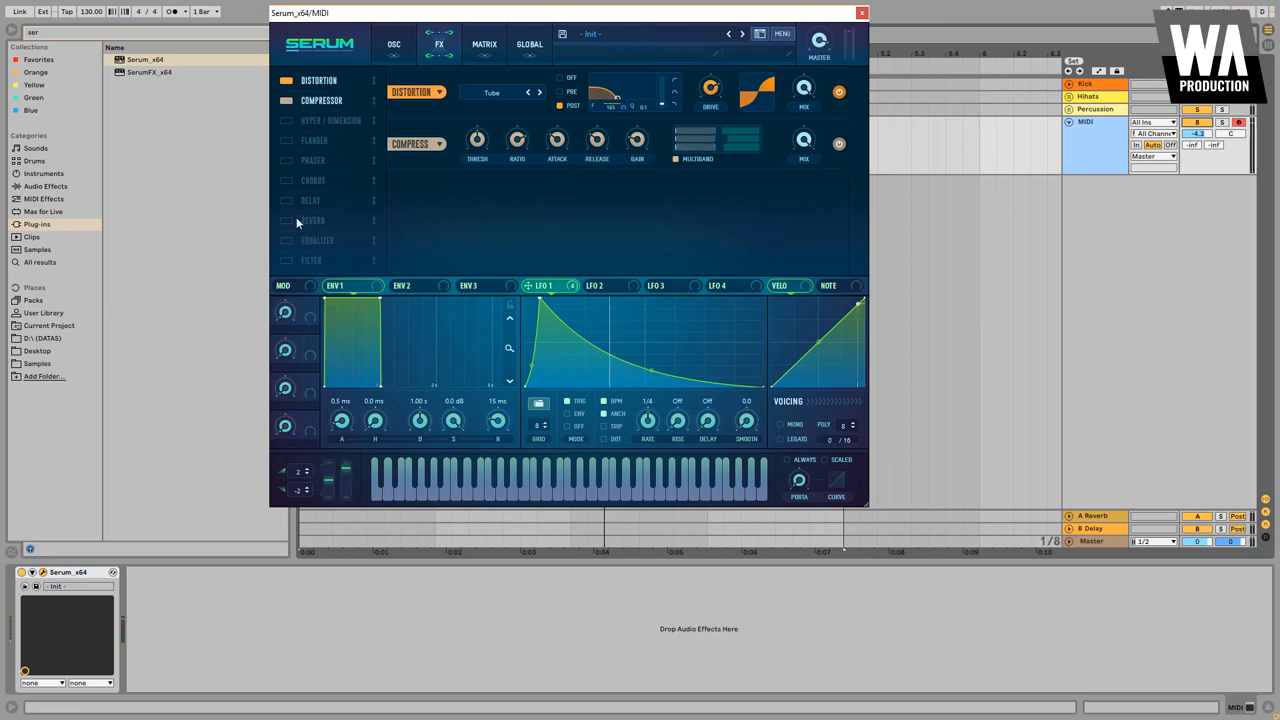
Enable the PHASER effect with depth around 26%.
click(286, 161)
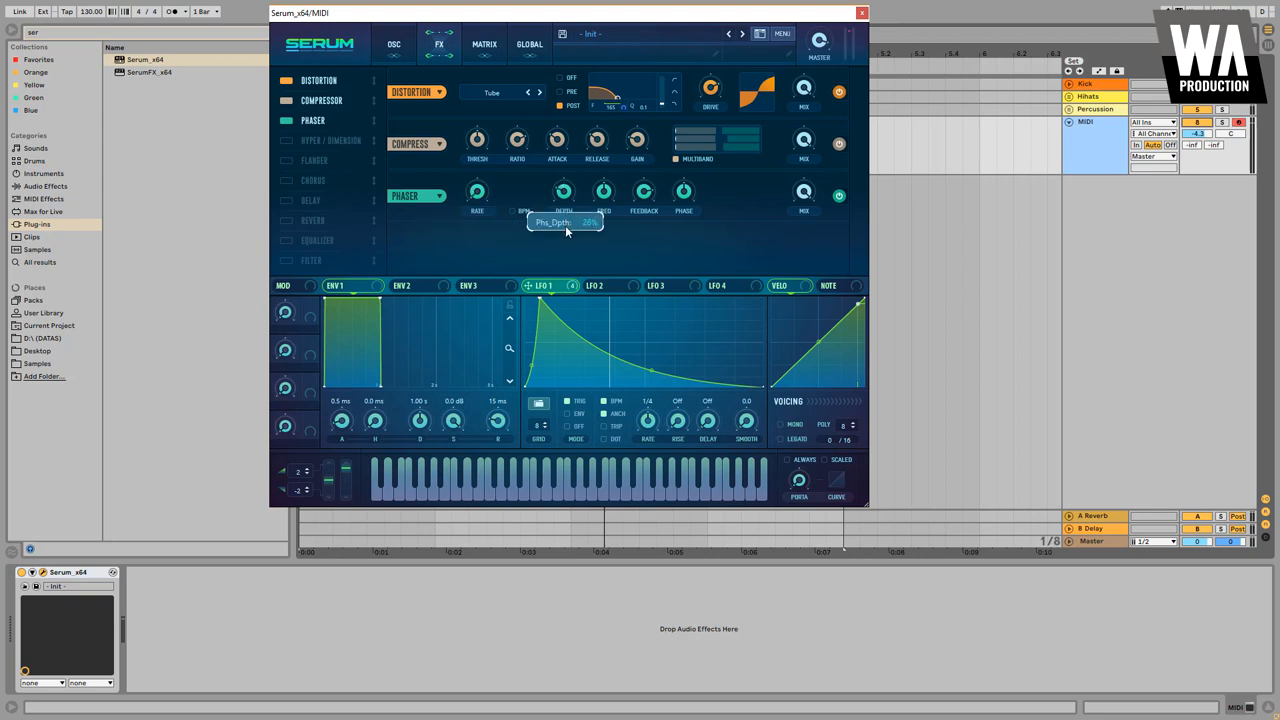
mouse_move(594, 203)
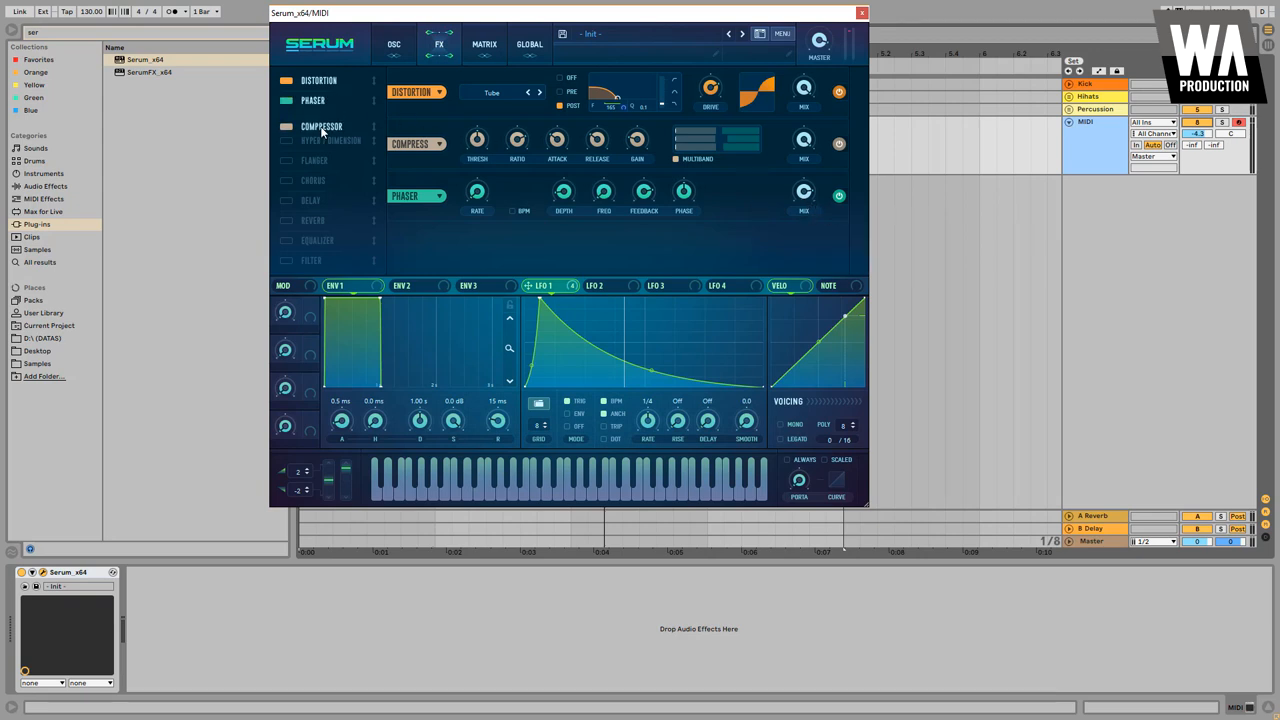
Move the compressor after the phaser and pull the equalizer band to about -11 dB.
click(321, 120)
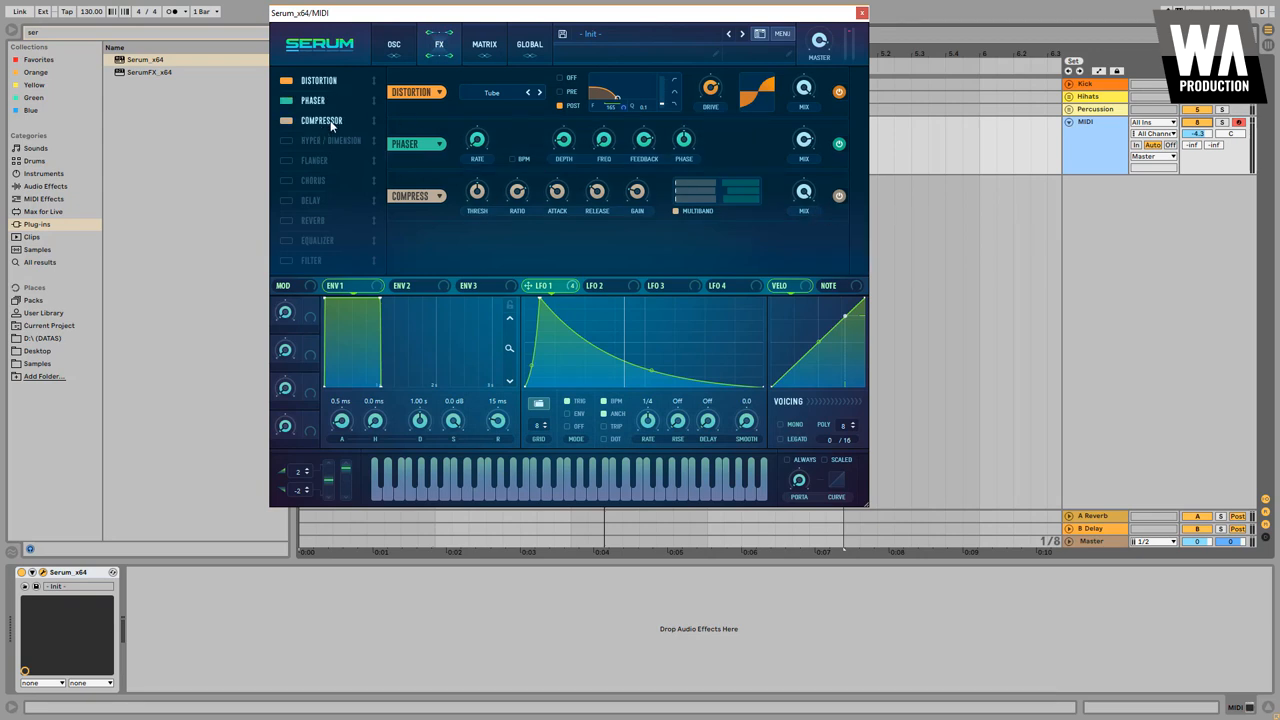
click(317, 134)
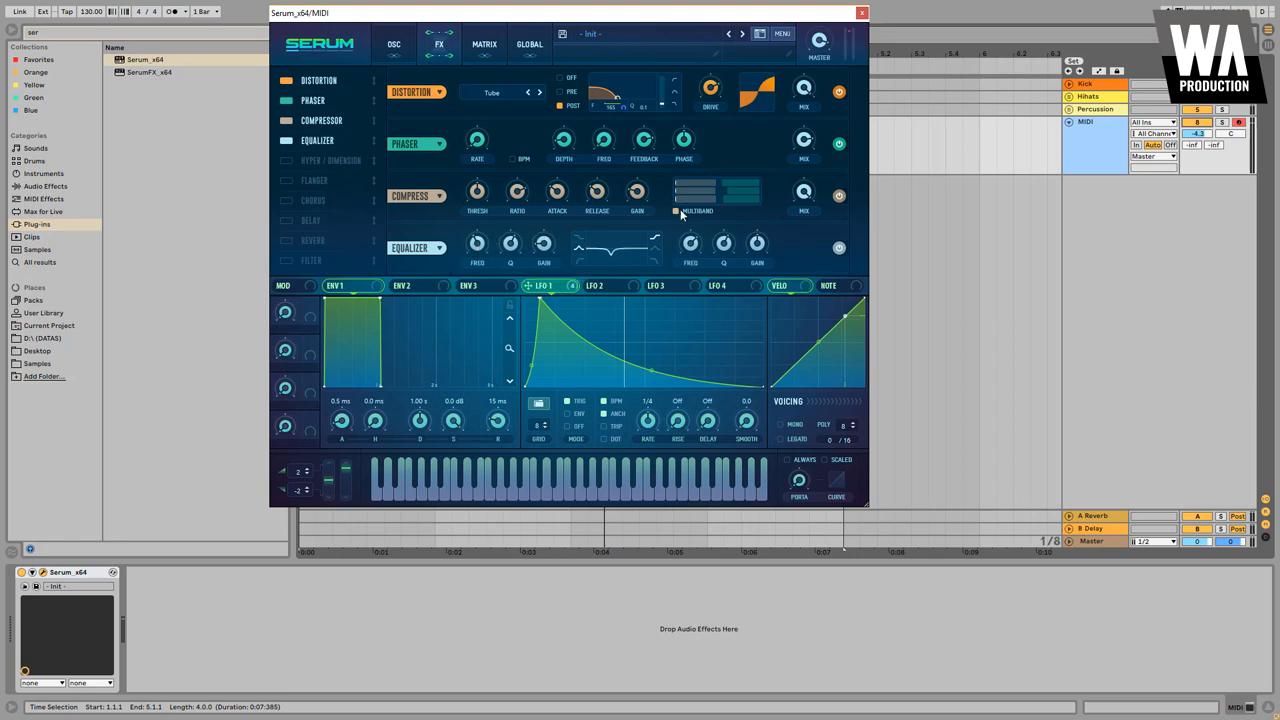
mouse_move(523, 236)
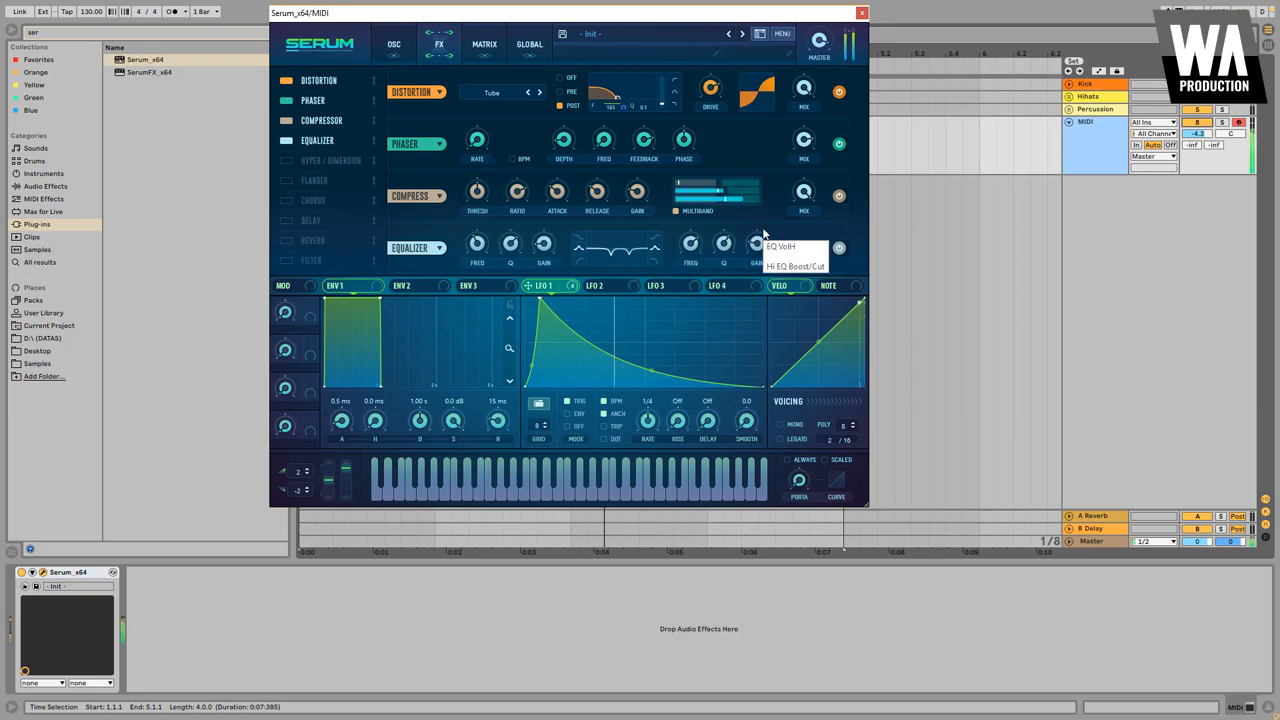
mouse_move(842, 250)
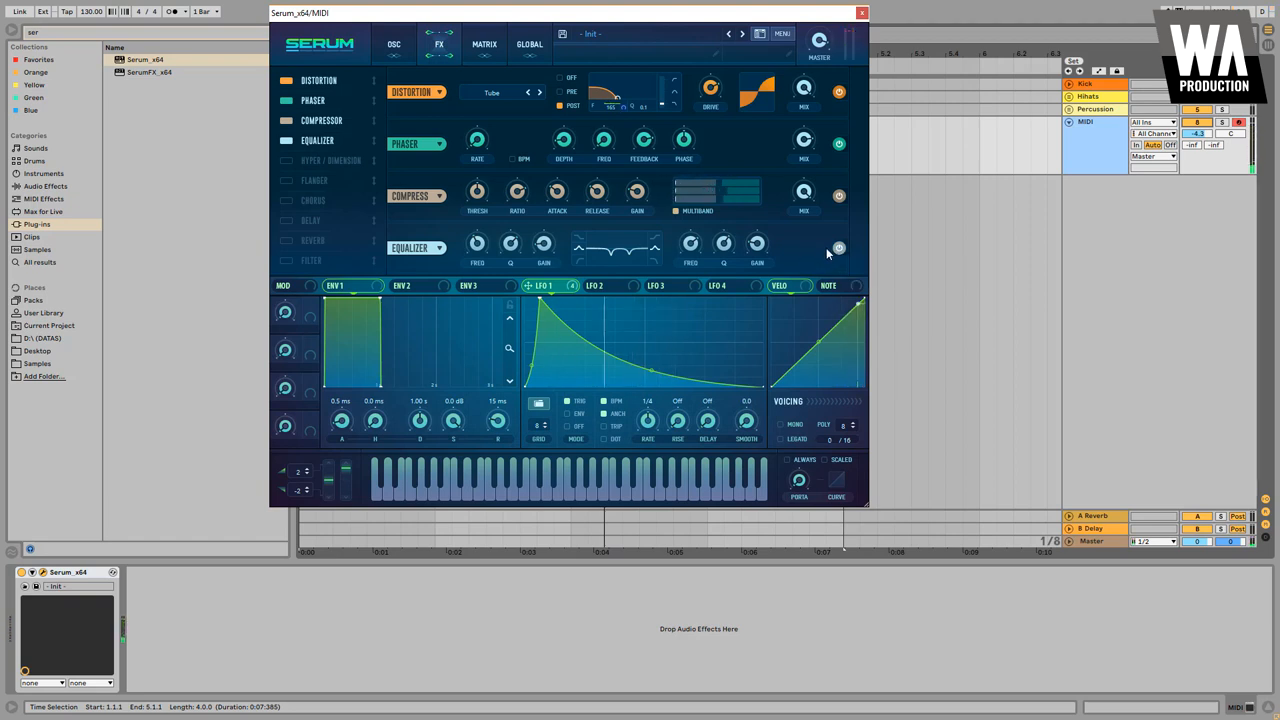
mouse_move(578, 256)
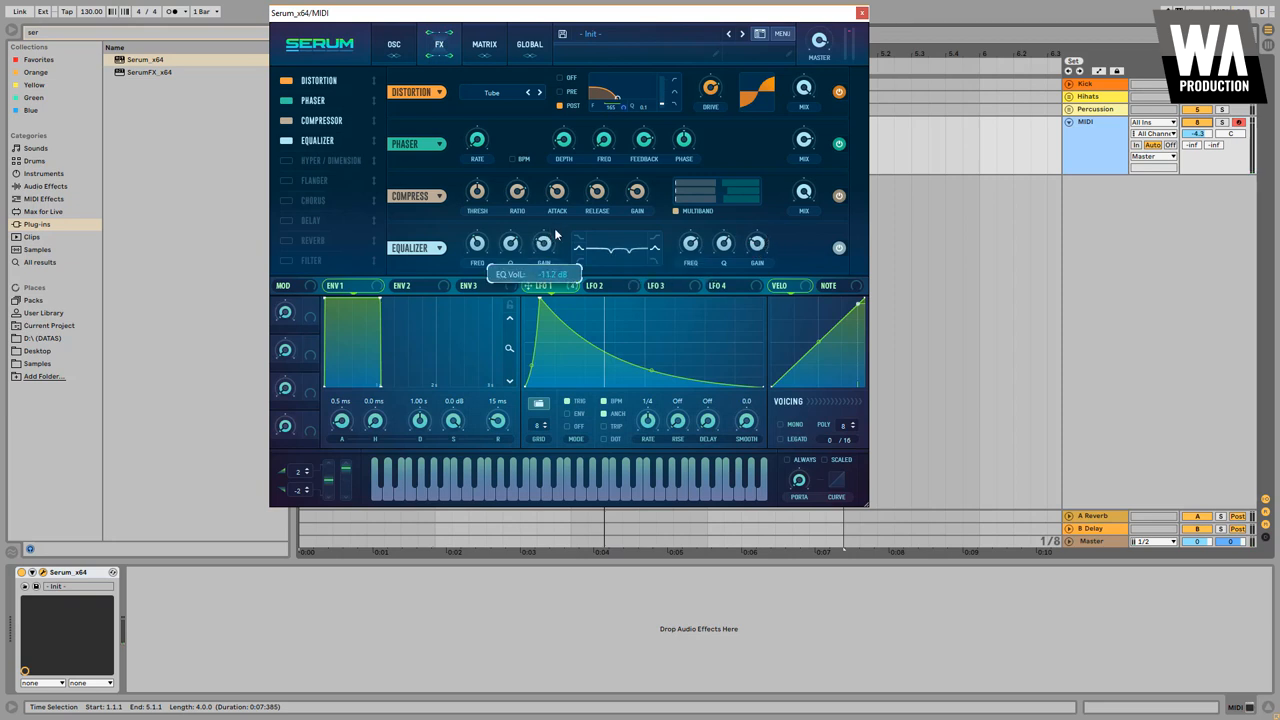
drag(560, 250, 560, 220)
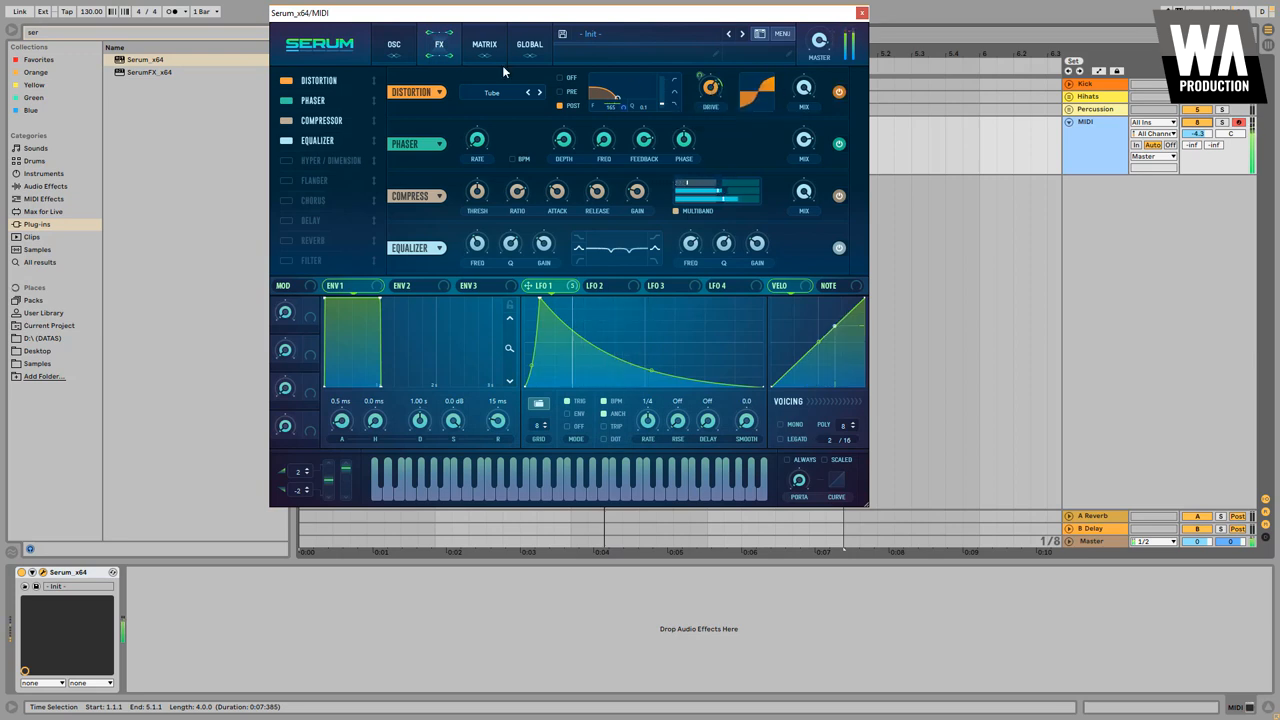
Return to the OSC page and lower the filter cutoff to about 36 Hz.
click(394, 44)
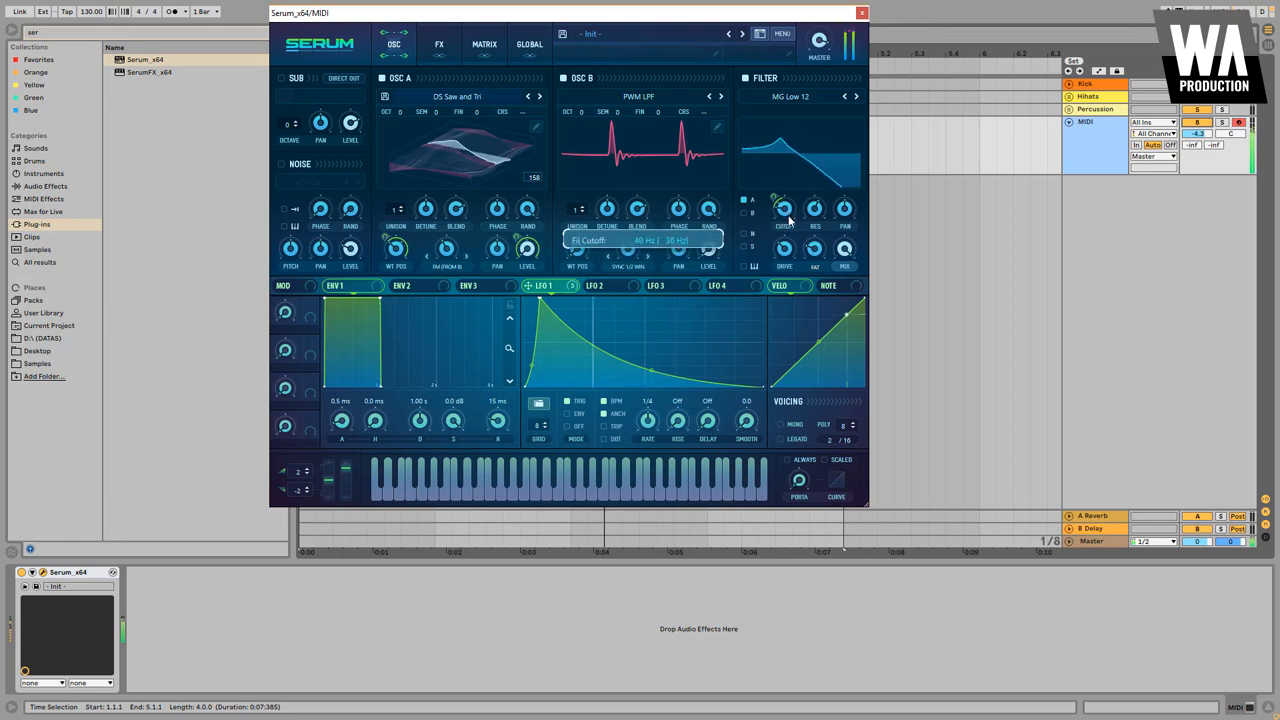
drag(784, 210, 784, 205)
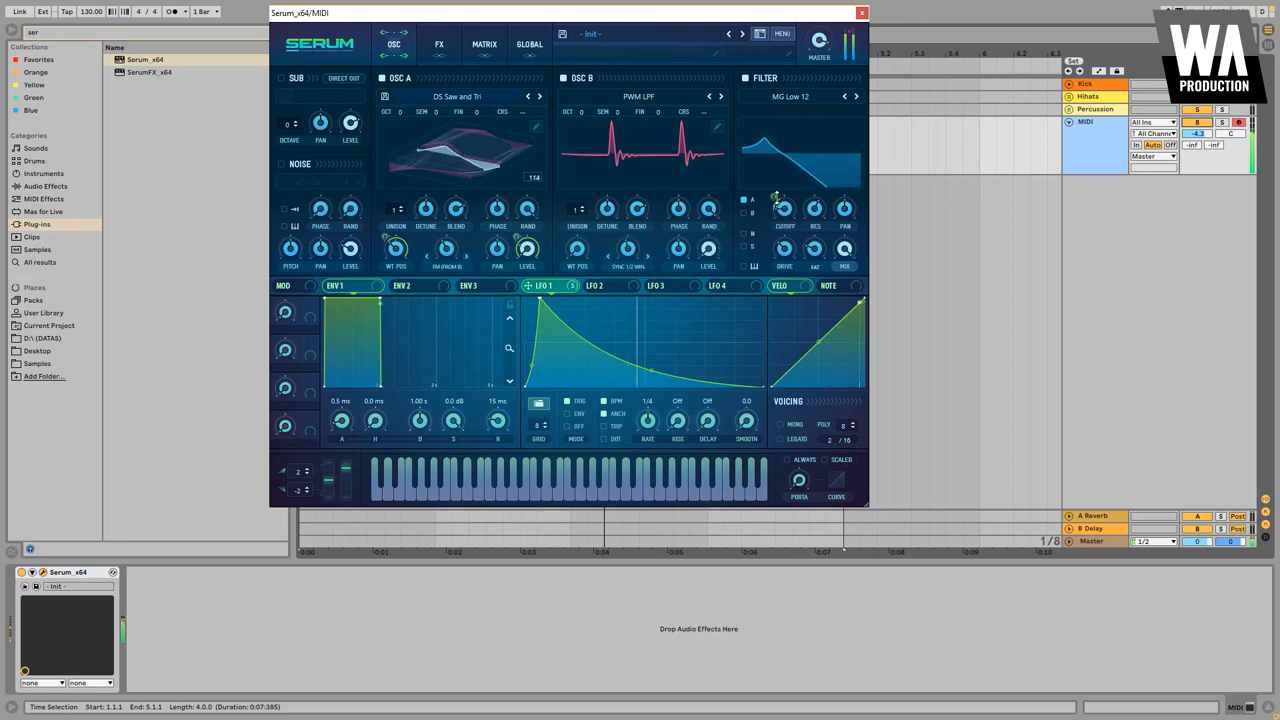
drag(785, 210, 785, 215)
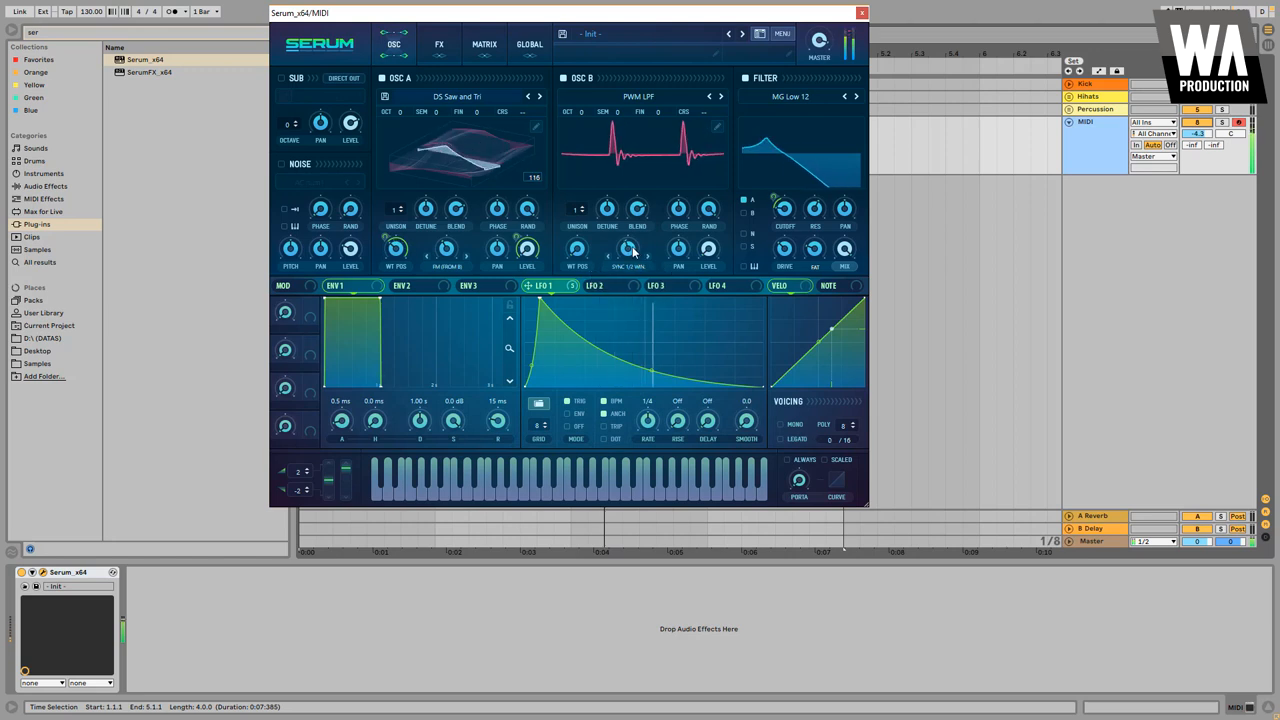
Adjust OSC B's warp amount and set OSC A's warp to 58%.
drag(445, 248, 445, 240)
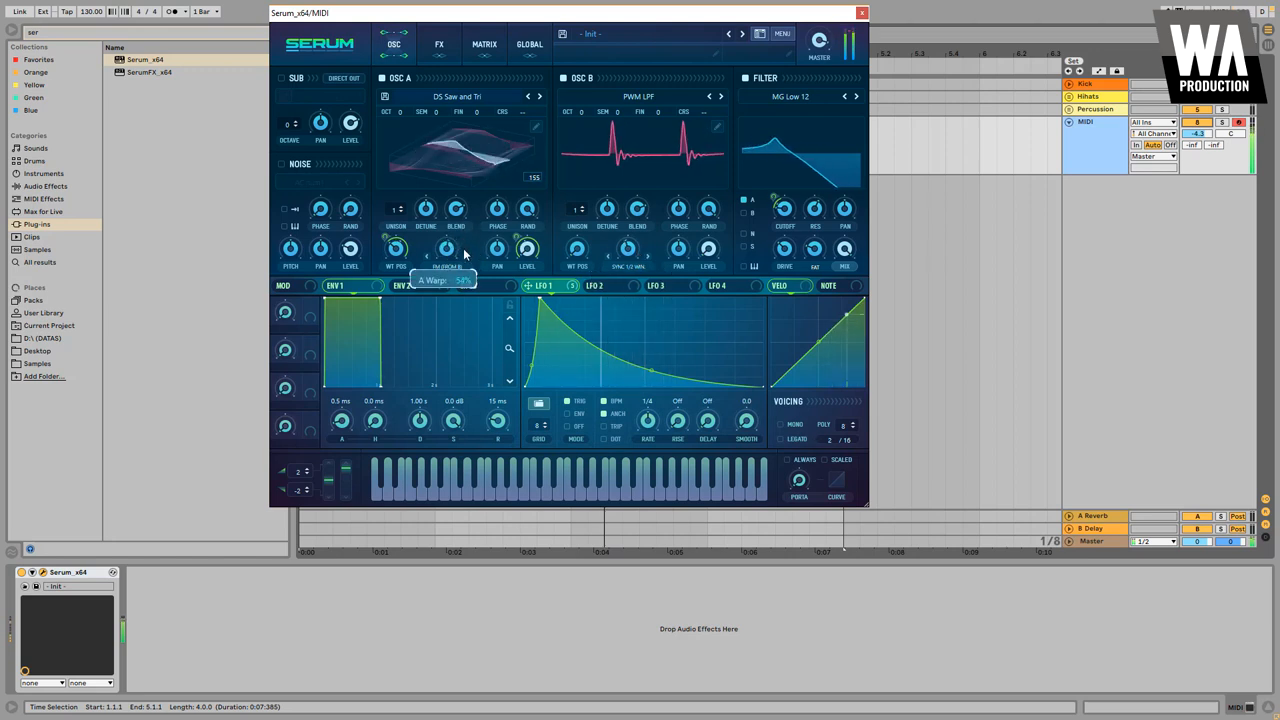
drag(446, 248, 446, 258)
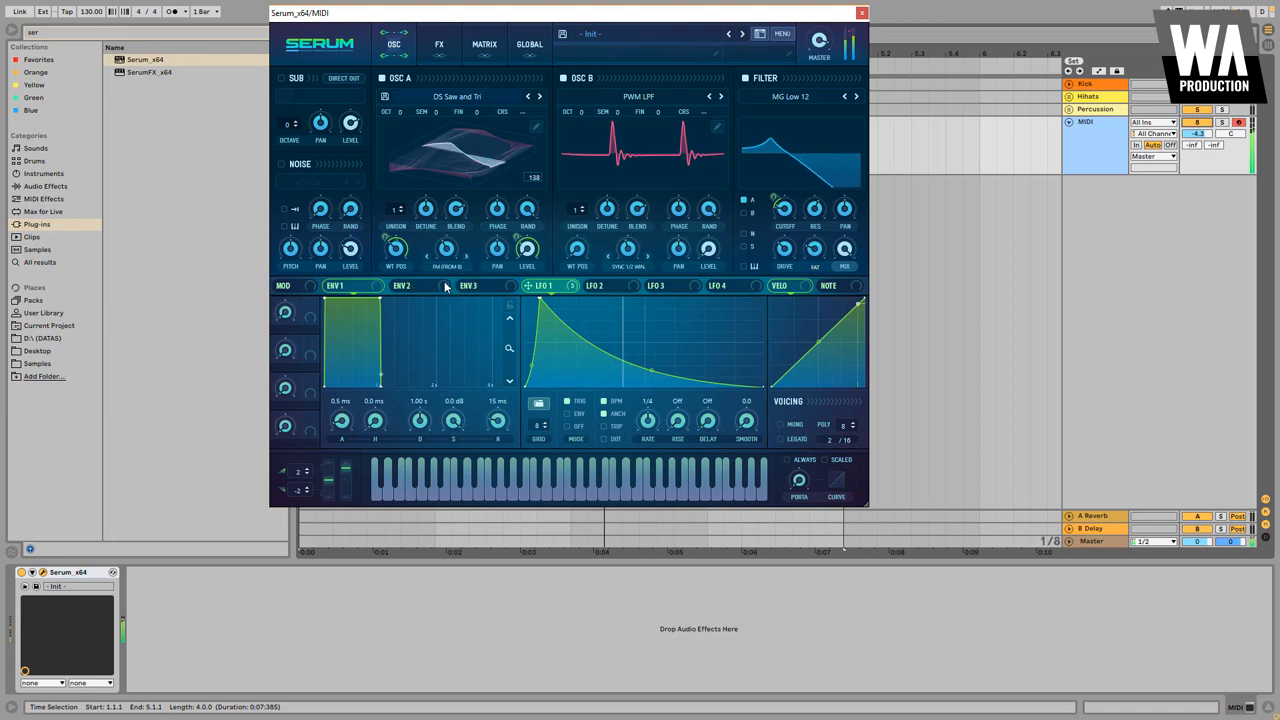
click(861, 12)
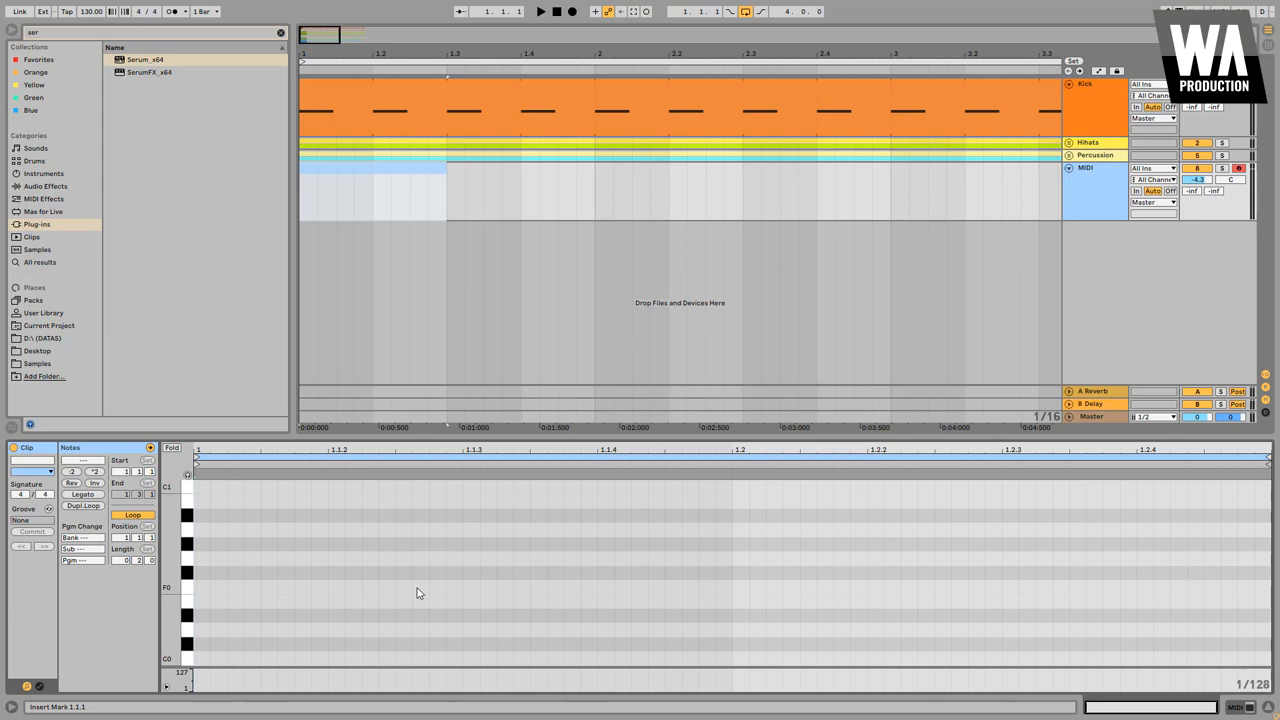
Draw F0 bass notes into the MIDI clip in the piano roll.
click(336, 587)
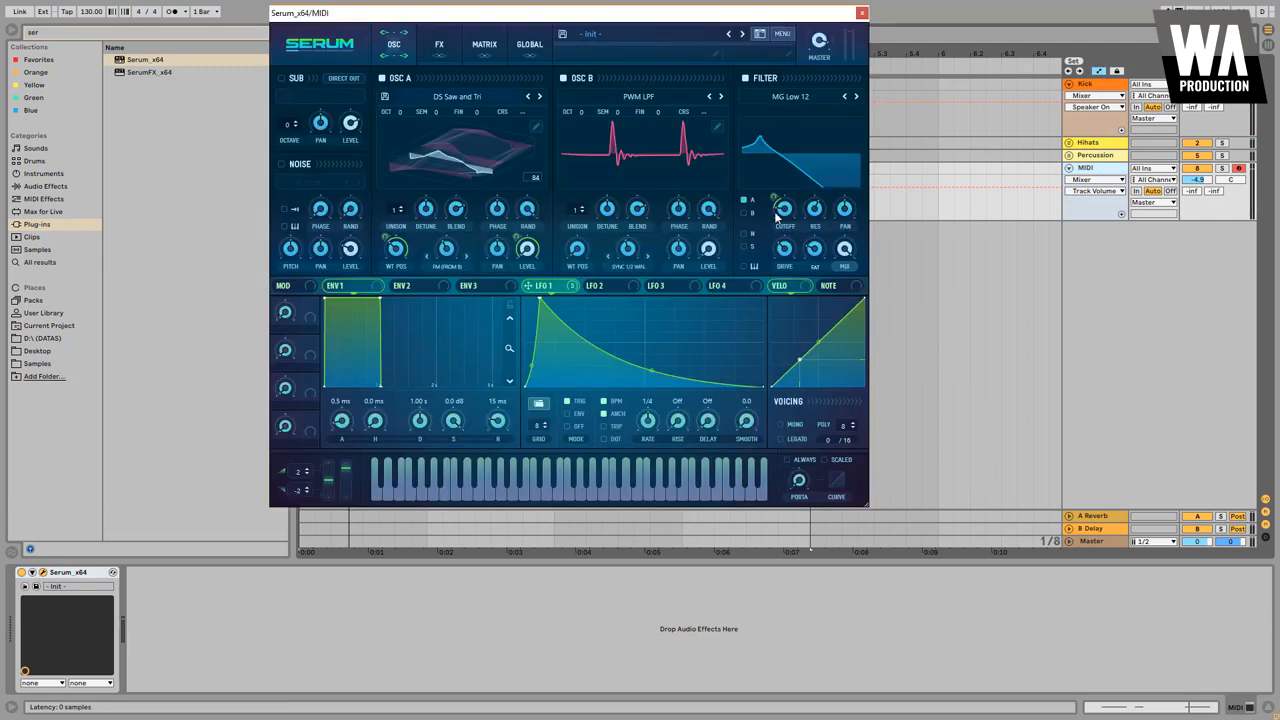
Add breakpoints forming a dip in the Fil Cutoff automation lane, then play it.
click(861, 13)
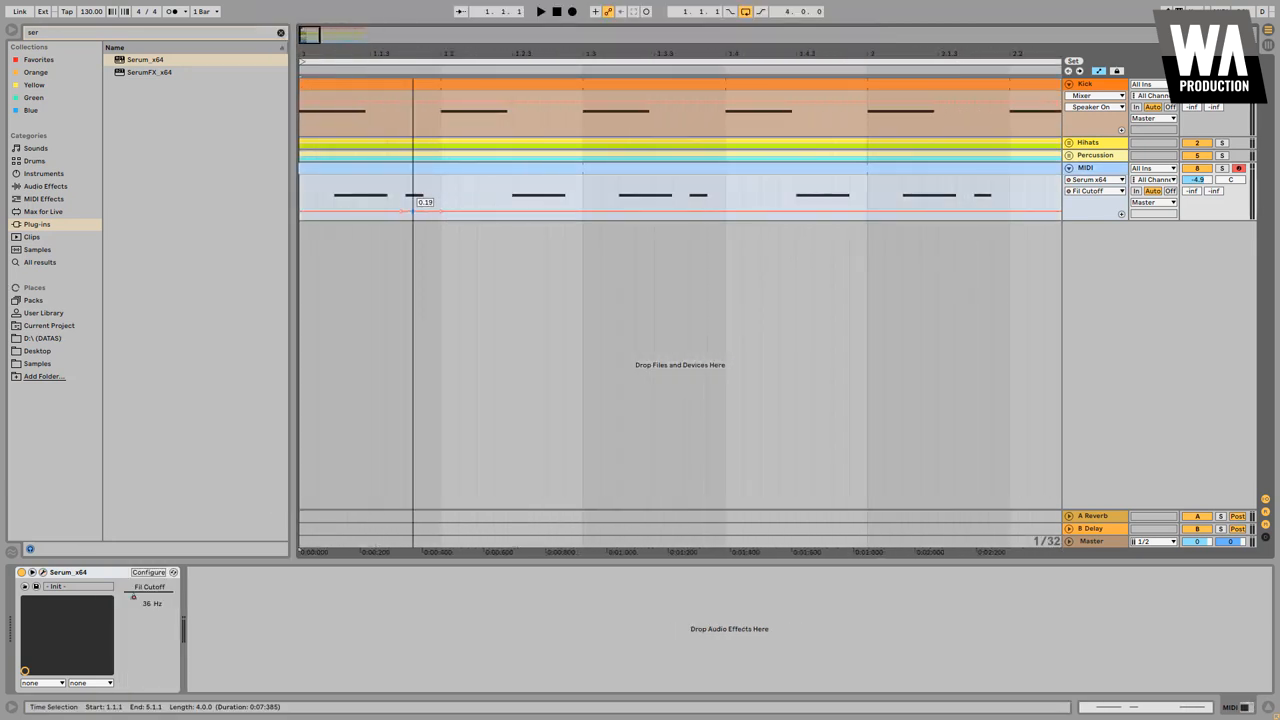
drag(413, 205, 425, 218)
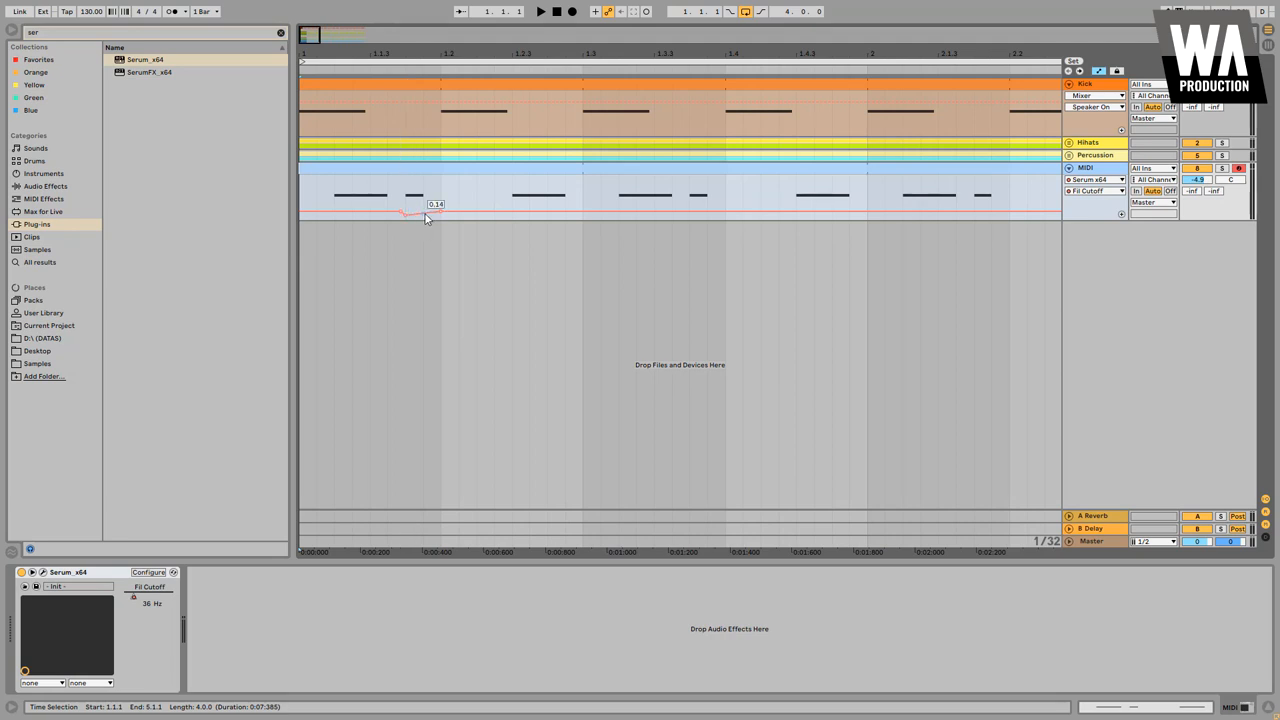
click(422, 210)
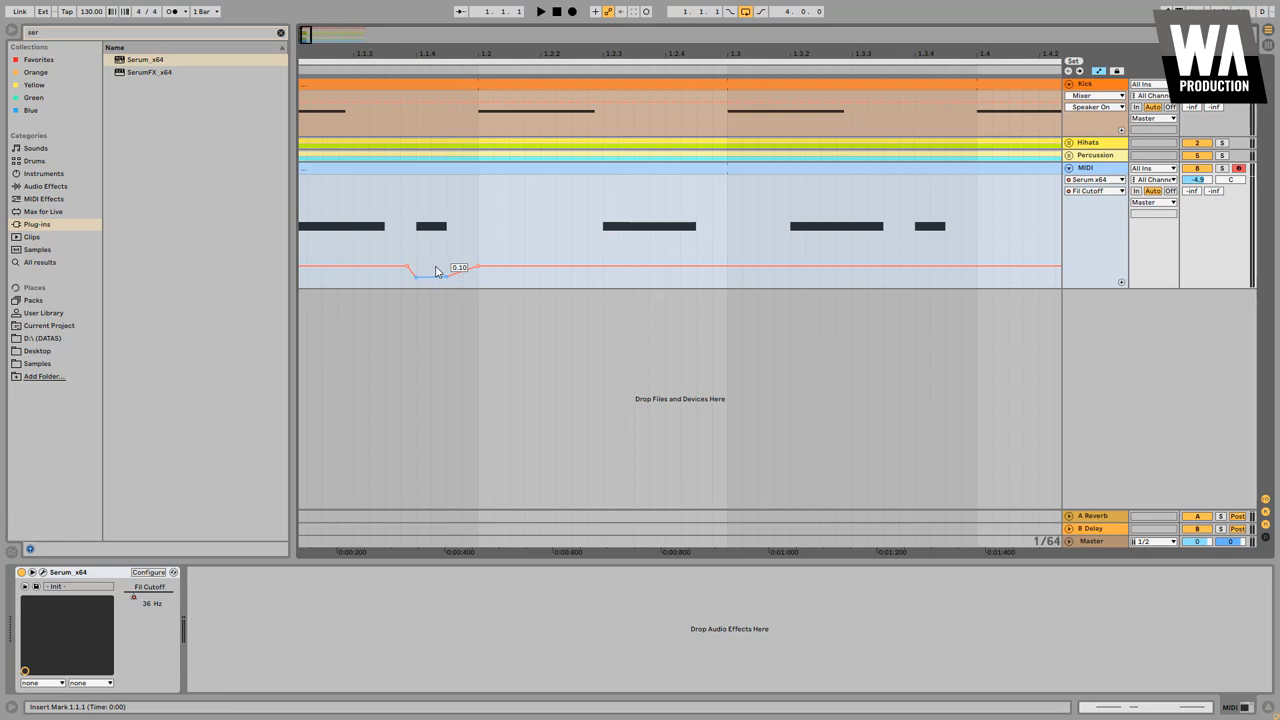
click(540, 11)
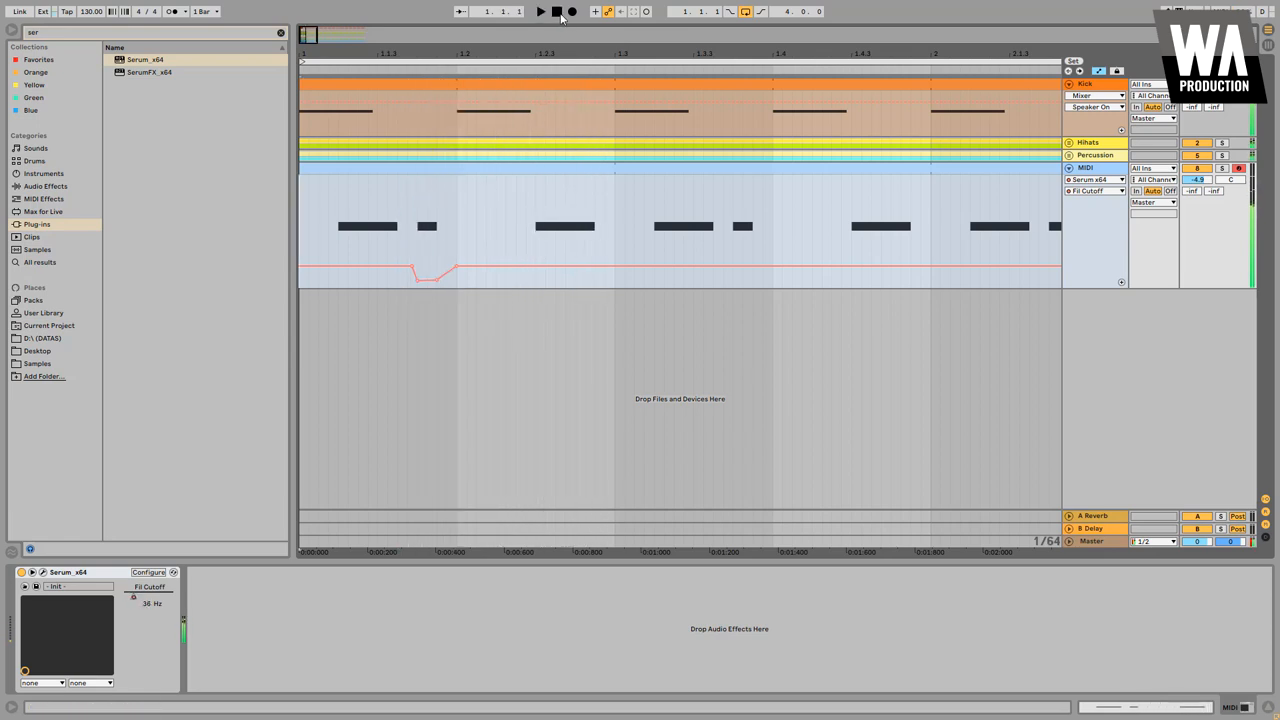
click(540, 11)
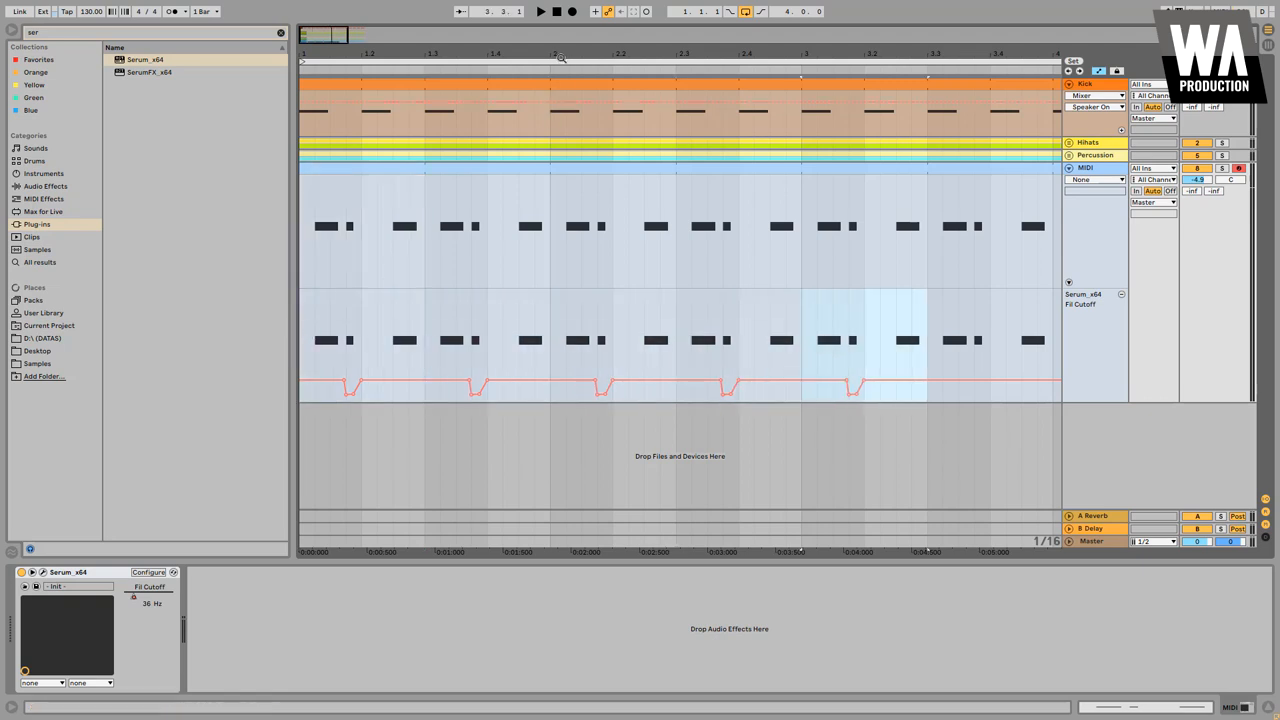
Copy the cutoff dip across the four bars, then play and stop the groove.
click(540, 11)
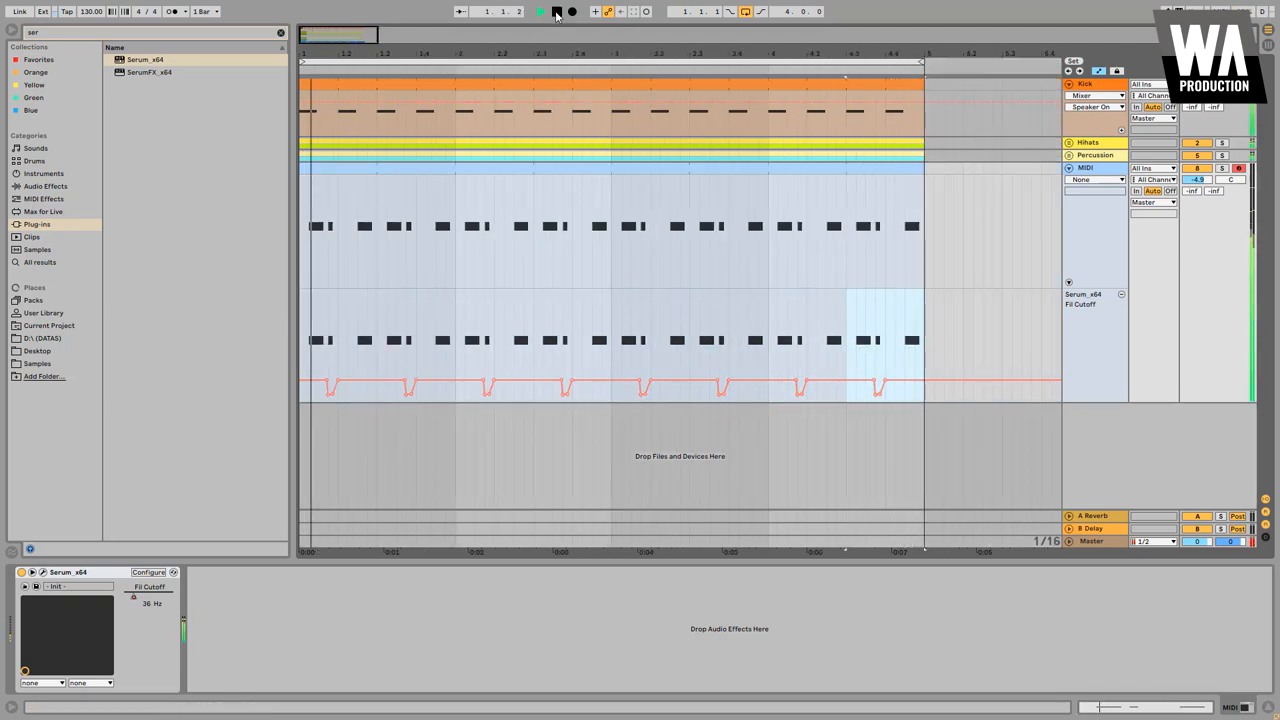
click(540, 11)
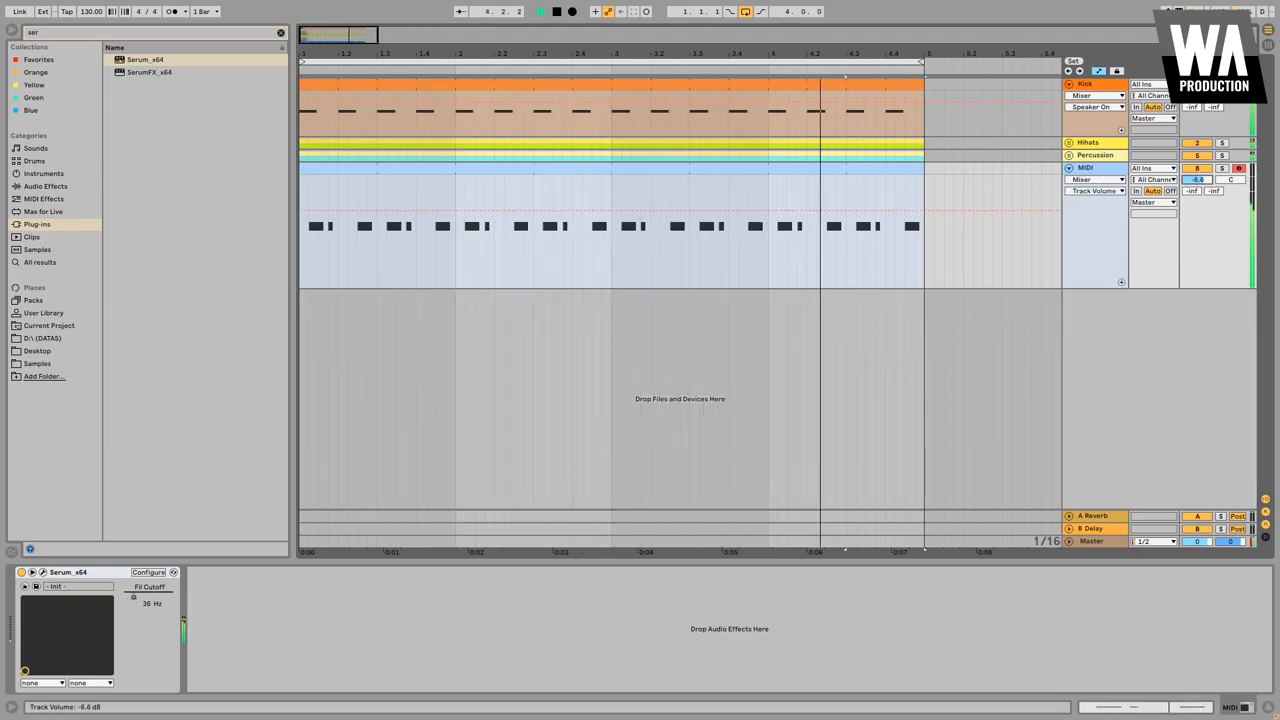
click(557, 11)
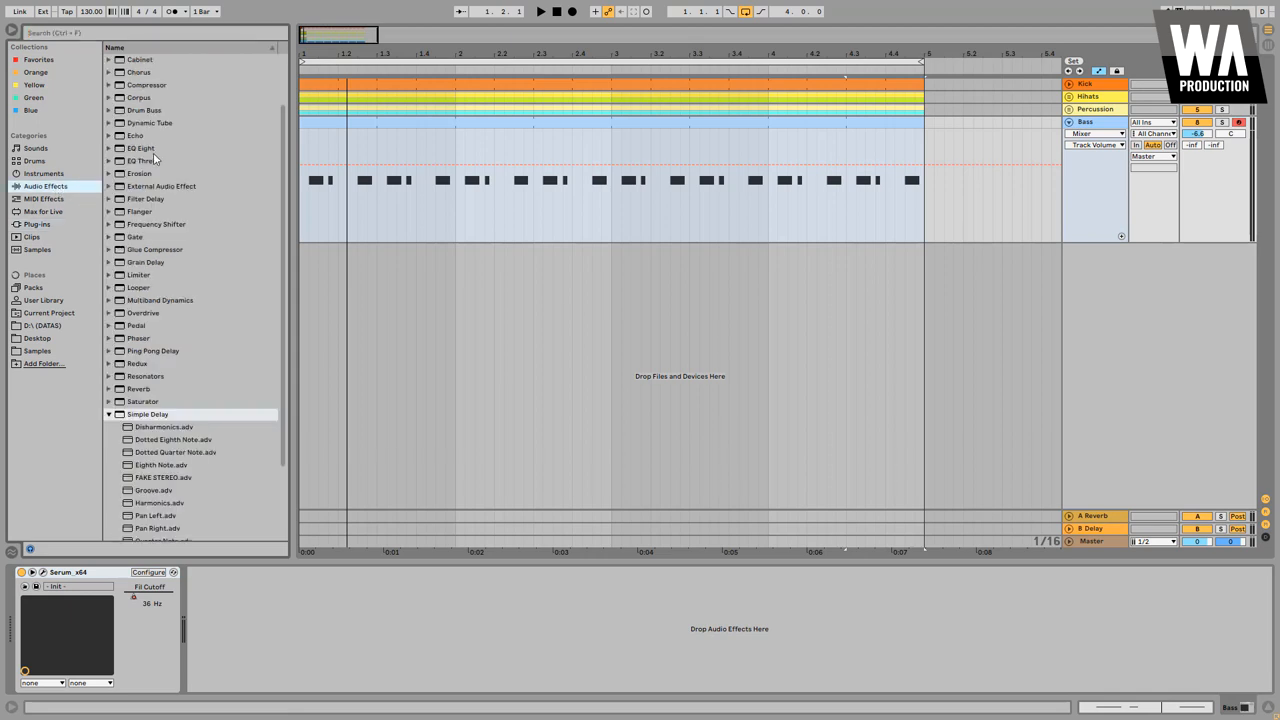
Load EQ Eight onto the Bass track and drag a band down for a high cut.
click(141, 148)
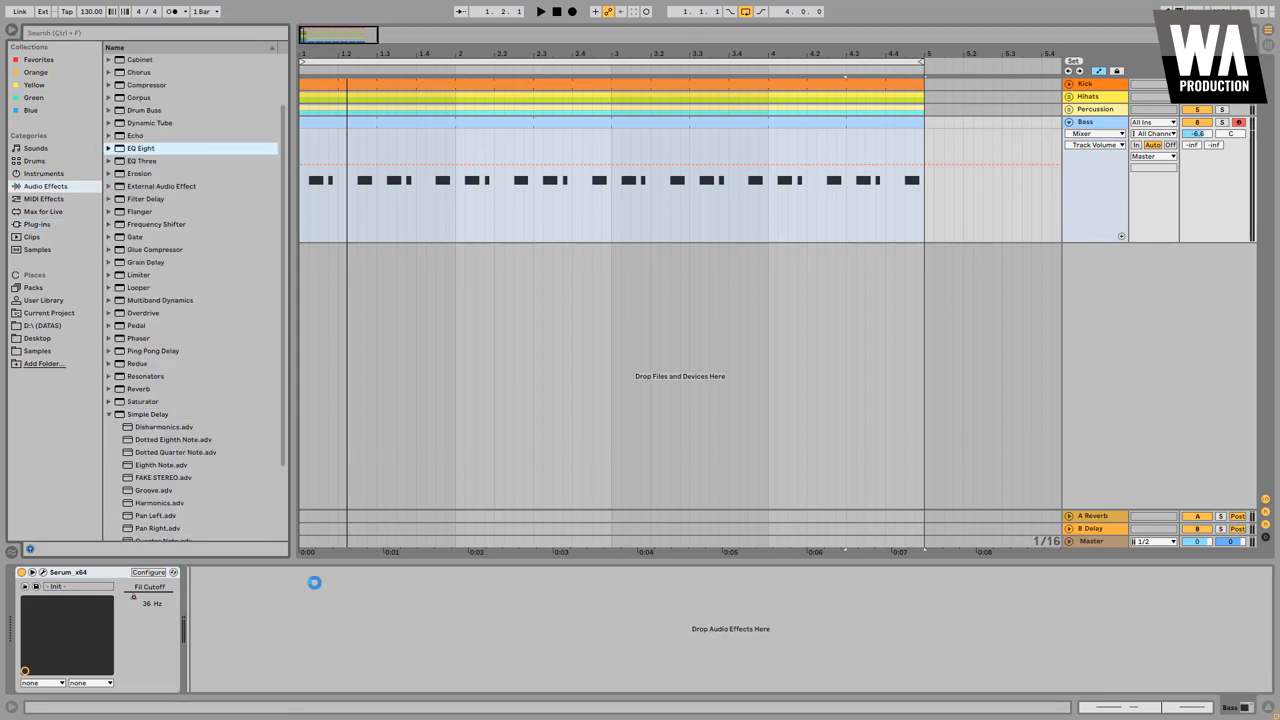
double_click(141, 147)
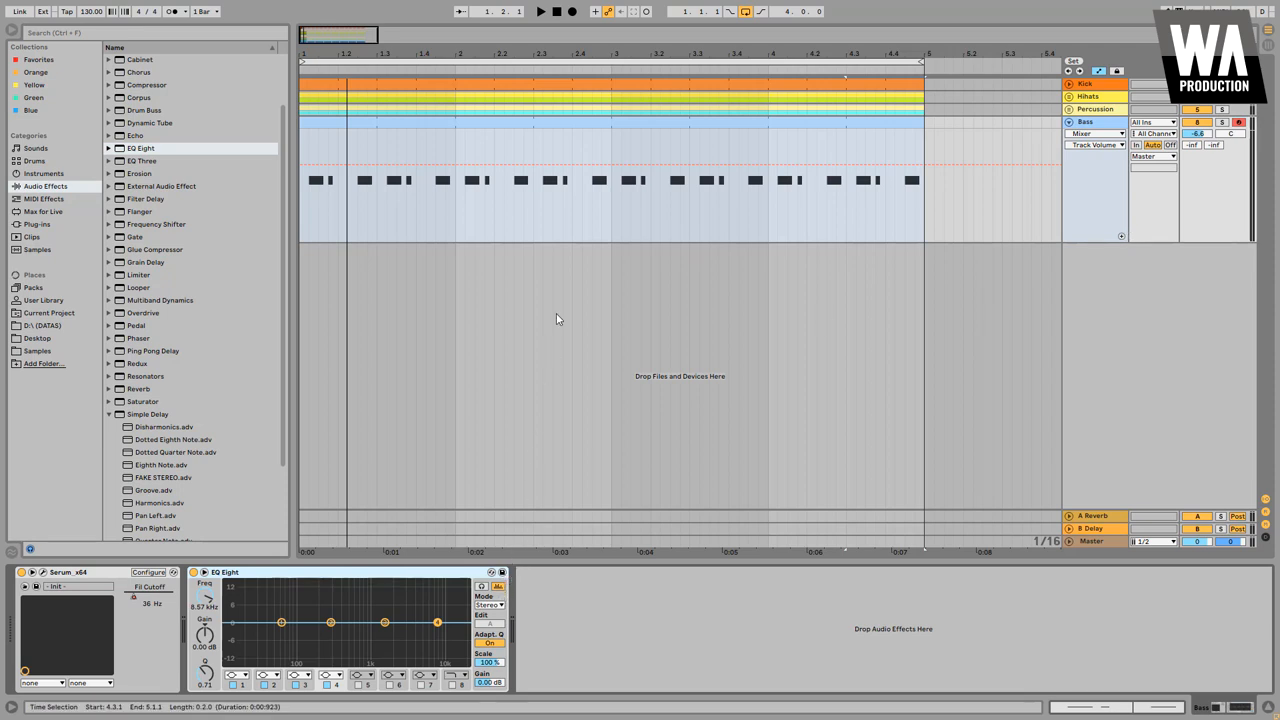
click(539, 11)
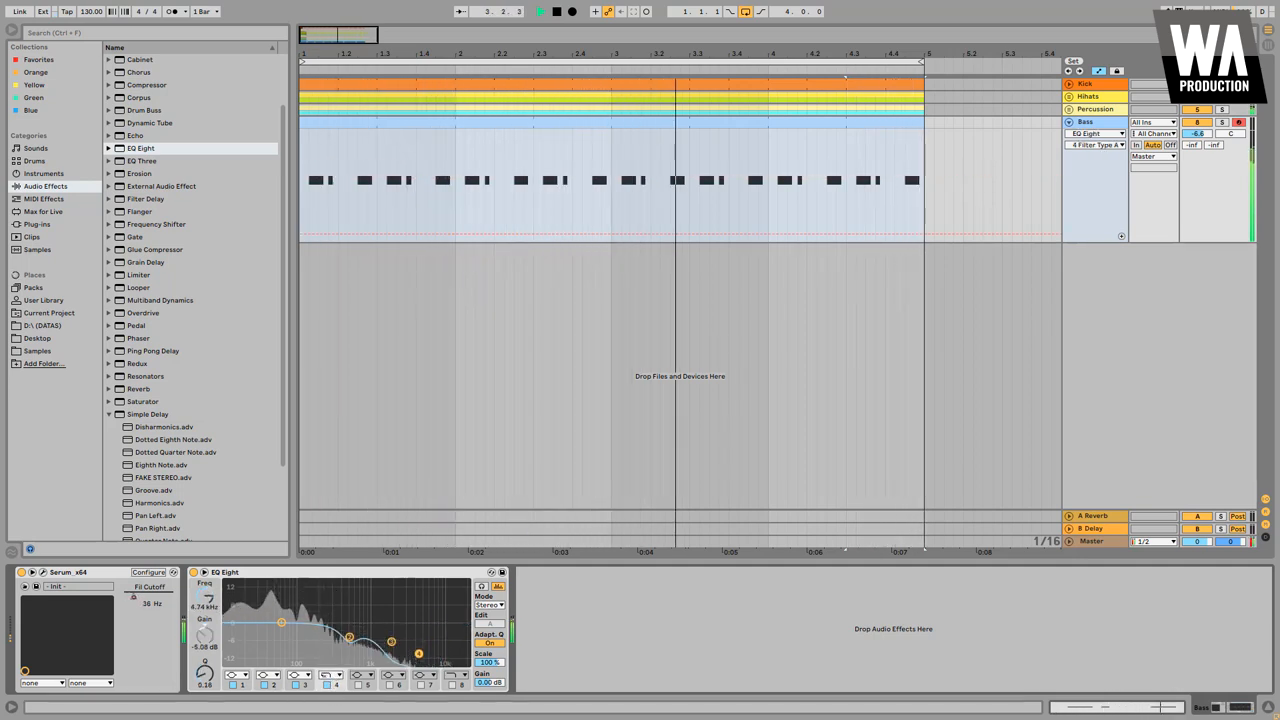
drag(390, 640, 390, 645)
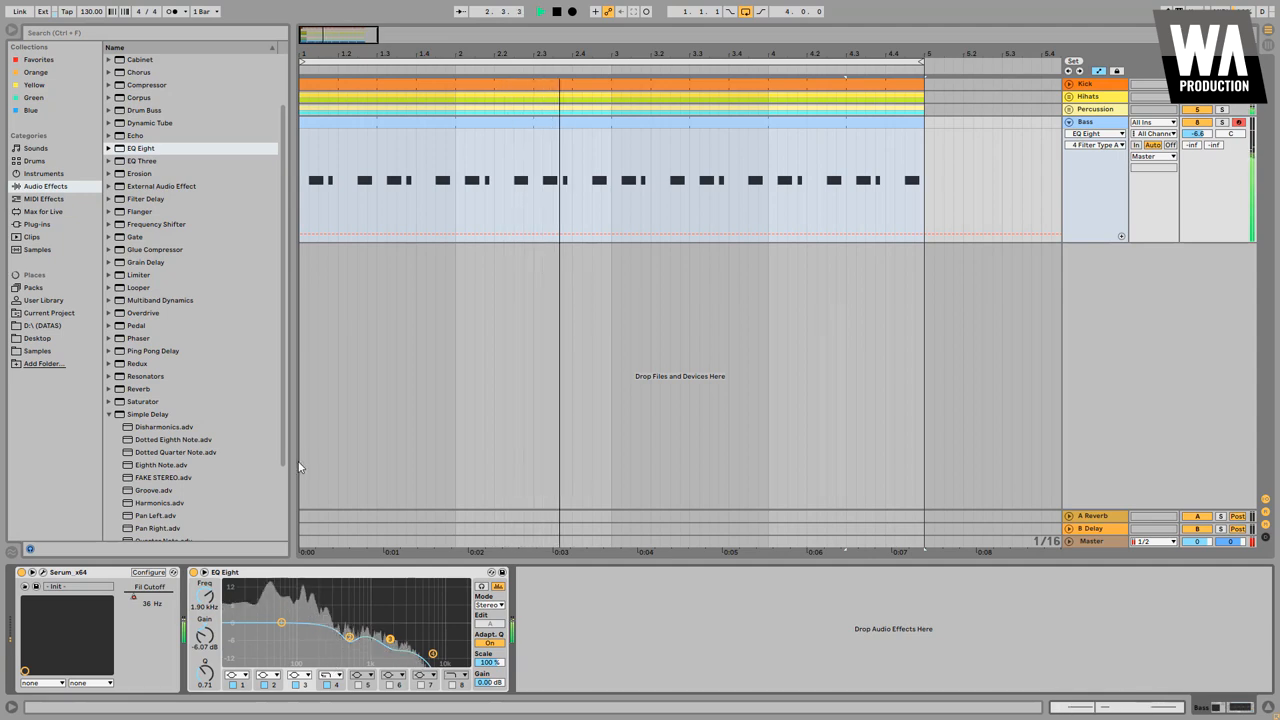
scroll(down, 3)
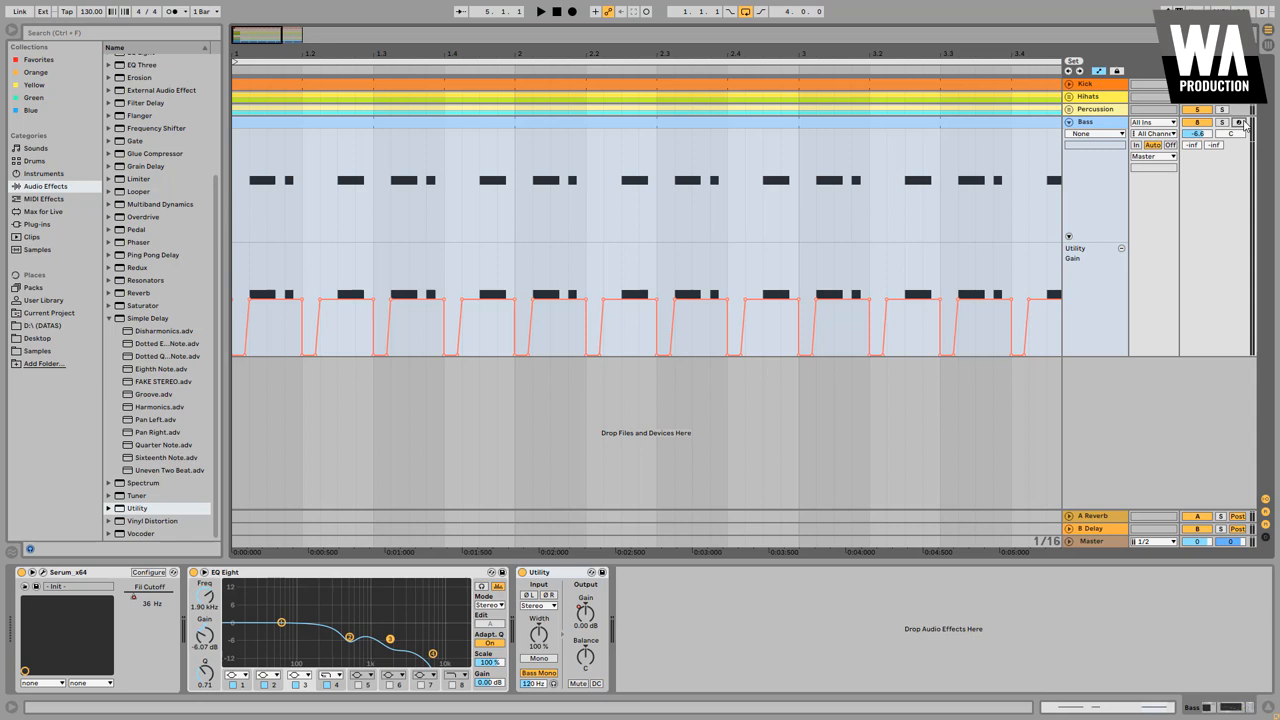
Toggle playback from the transport bar while working on the Utility gain pumping.
click(540, 11)
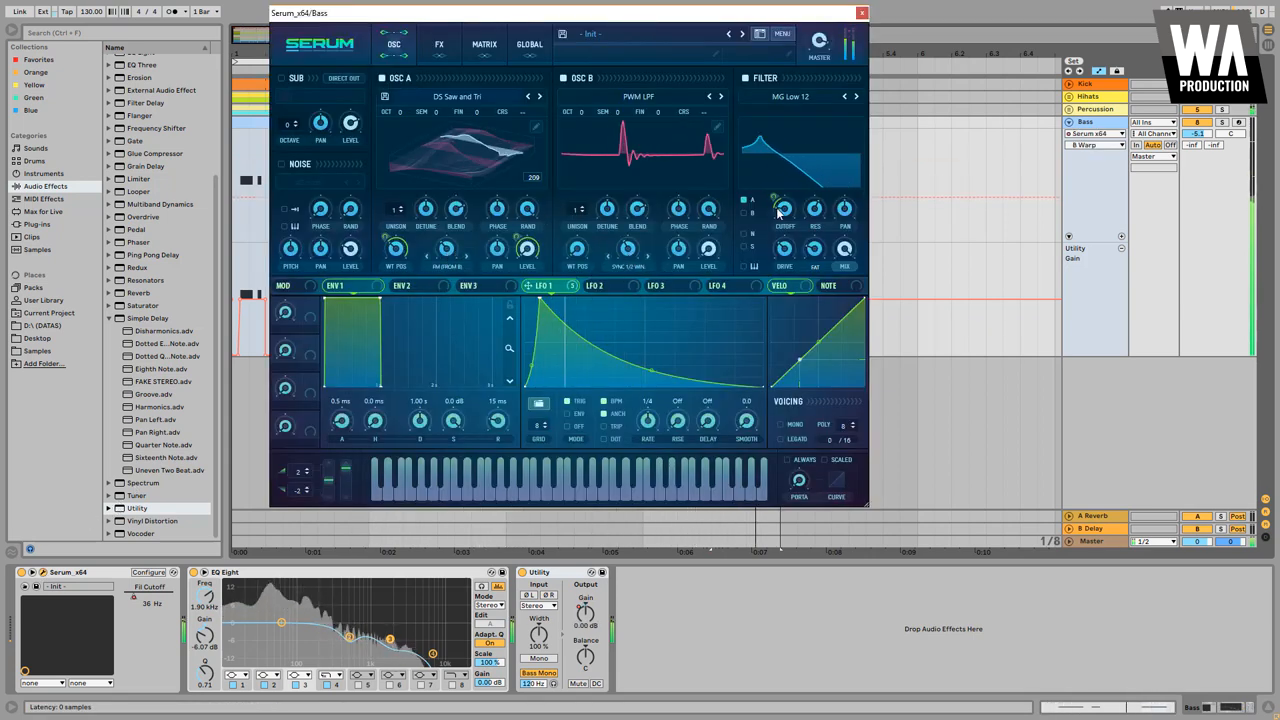
Move the Serum window lower and nudge the Distortion Drive knob in the FX section.
drag(785, 209, 785, 215)
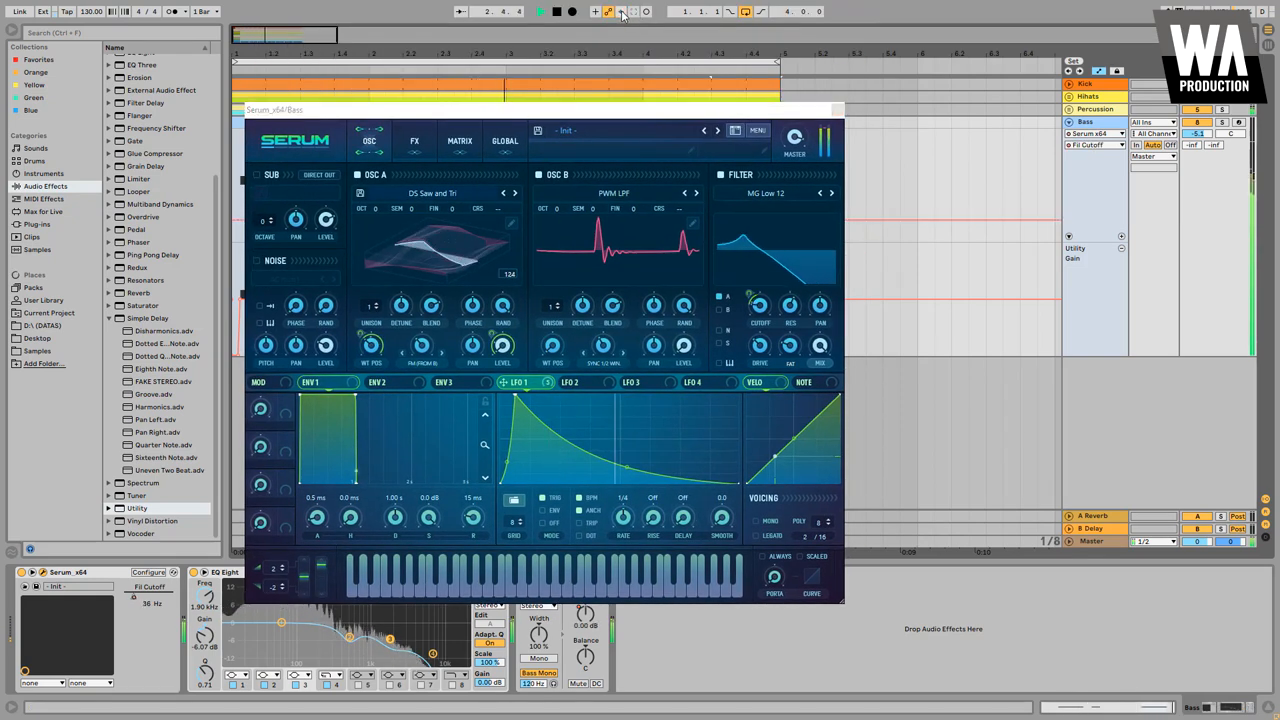
click(414, 140)
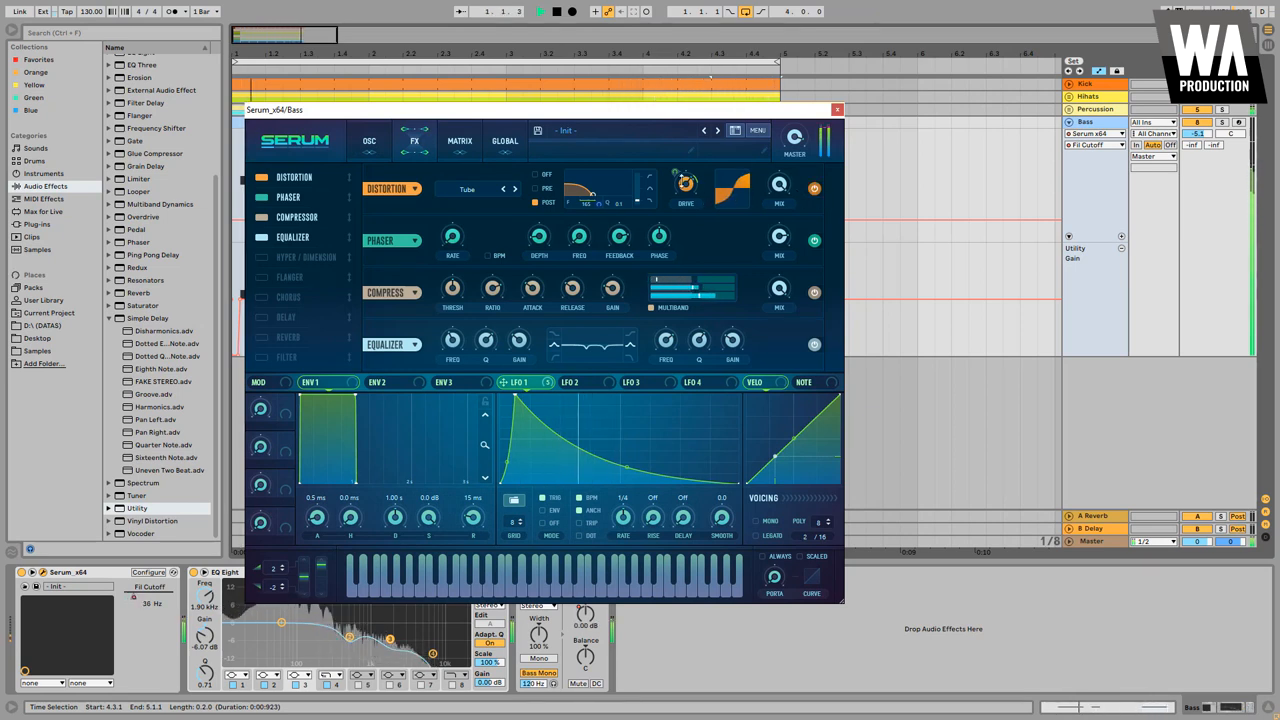
drag(686, 183, 686, 178)
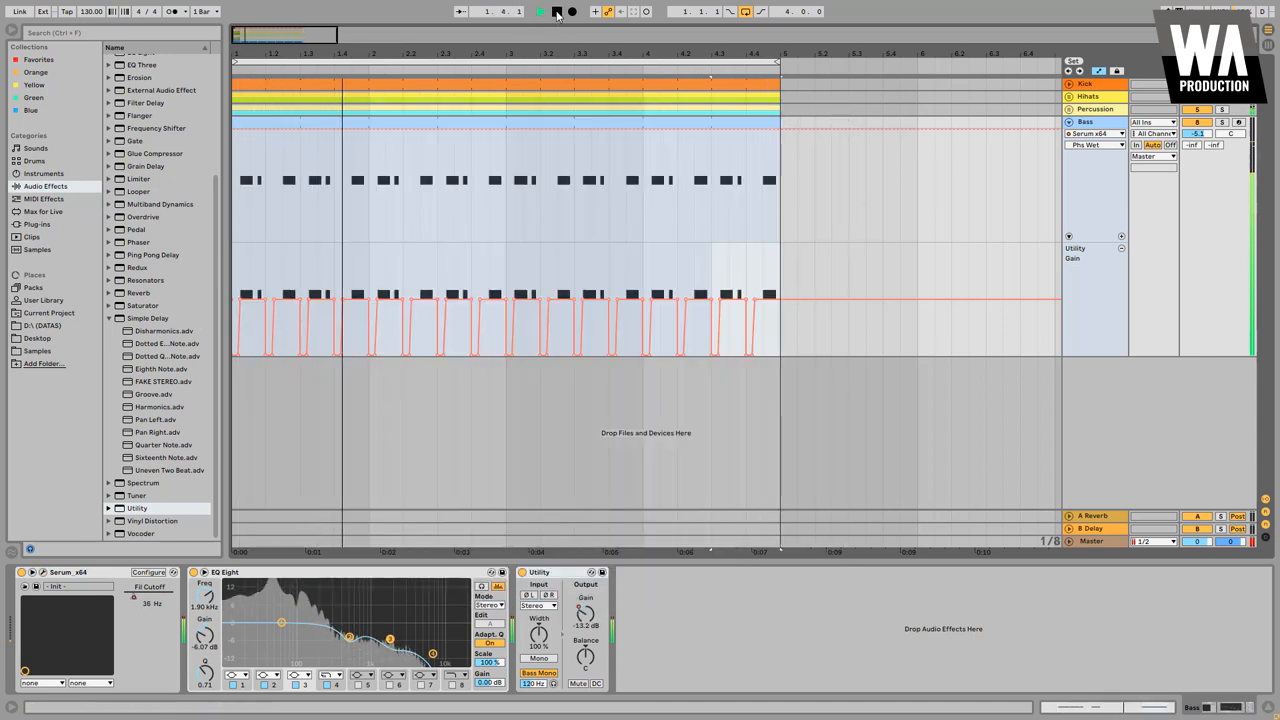
Play the bass groove with all its automation, then stop playback.
click(542, 11)
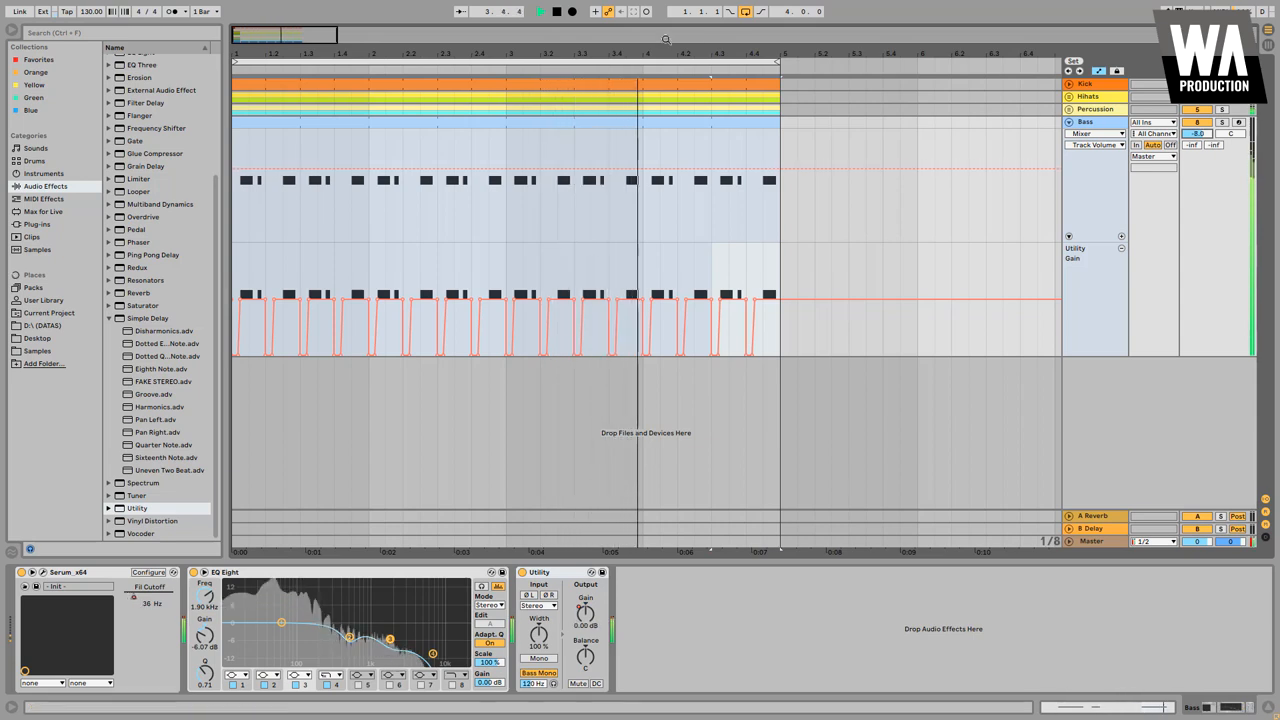
click(540, 11)
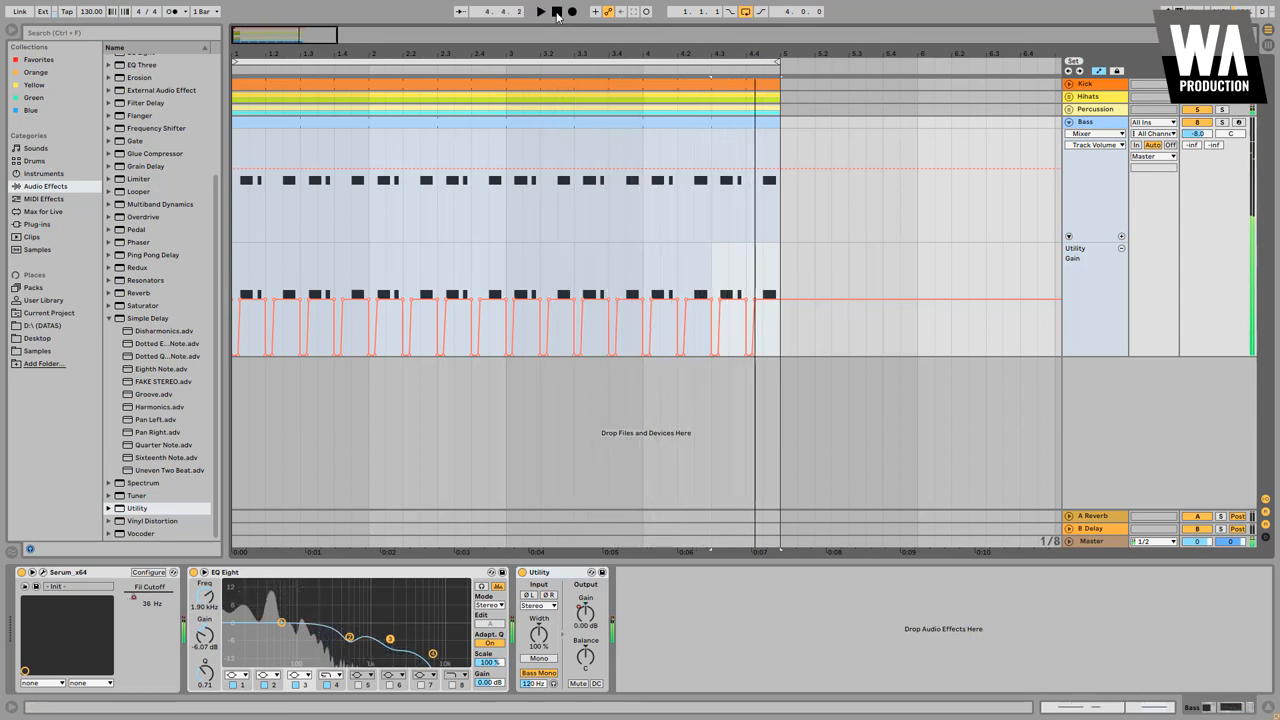